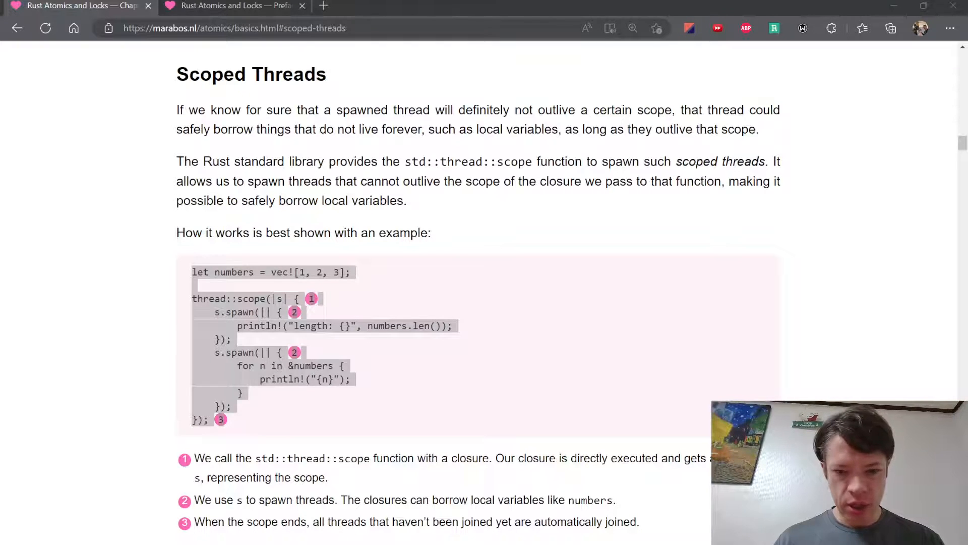
Review the book's preface in the browser, highlighting the sentence about the prelude
left_click(232, 5)
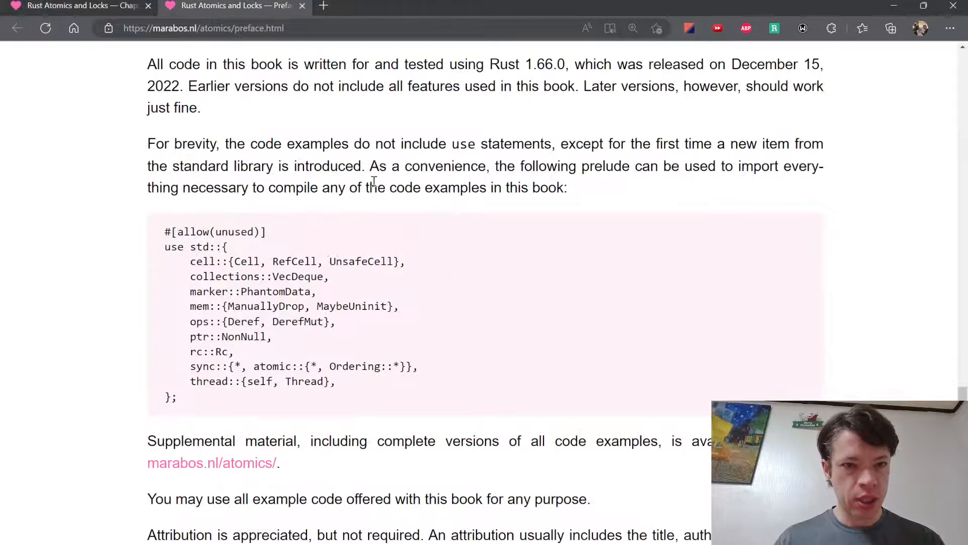
mouse_move(256, 207)
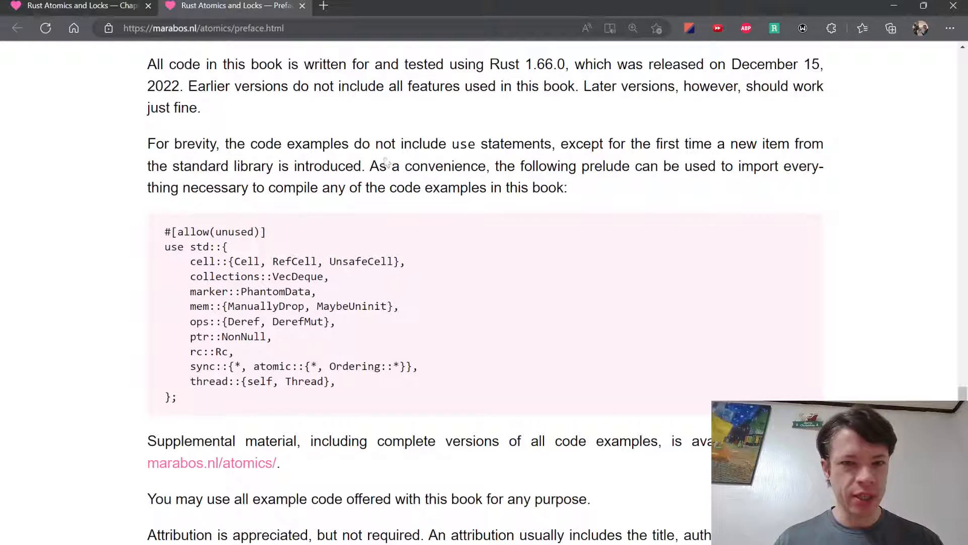
left_click_drag(516, 167, 734, 167)
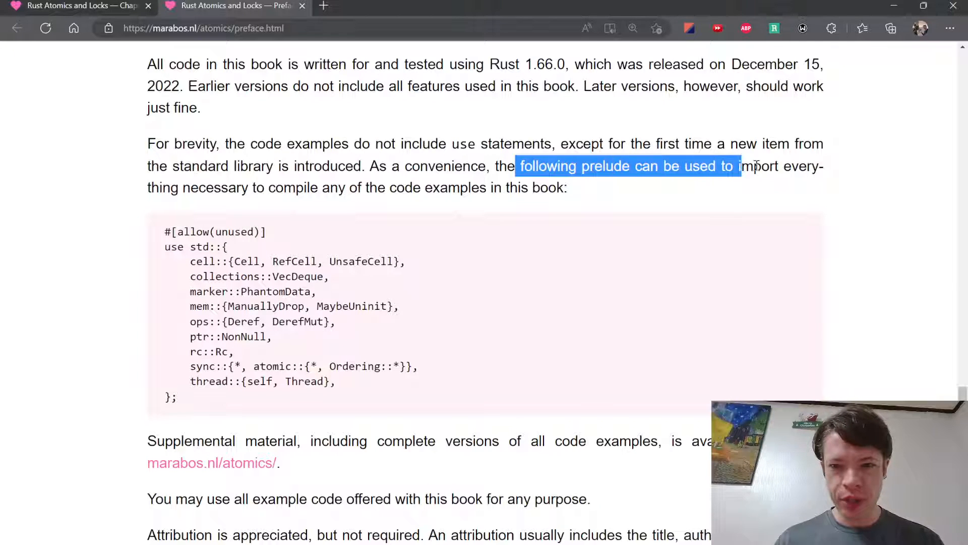
left_click_drag(735, 165, 408, 188)
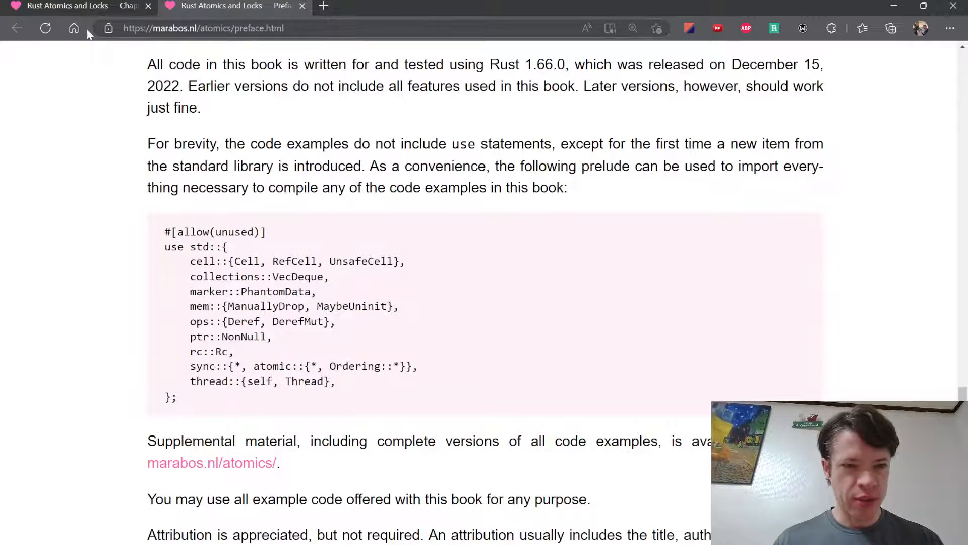
mouse_move(204, 397)
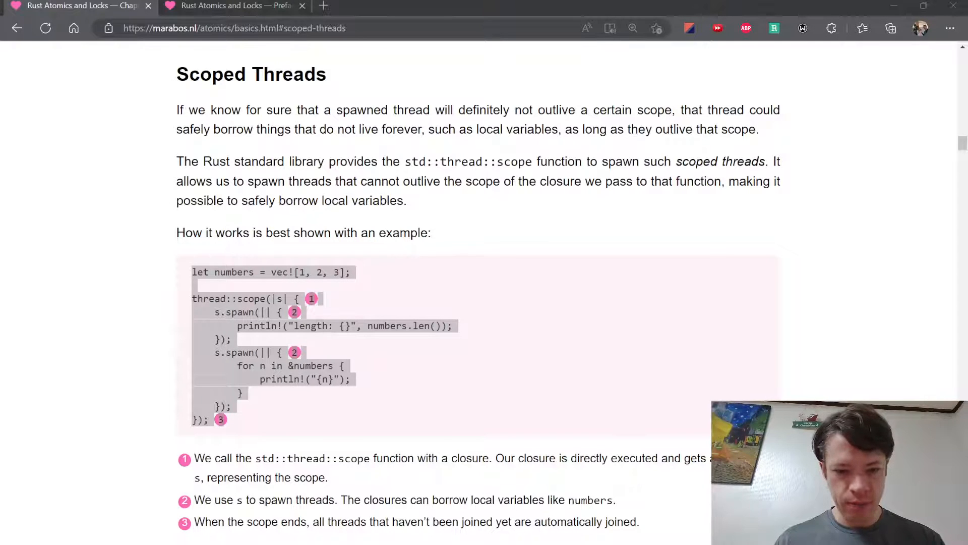
scroll("up", 3)
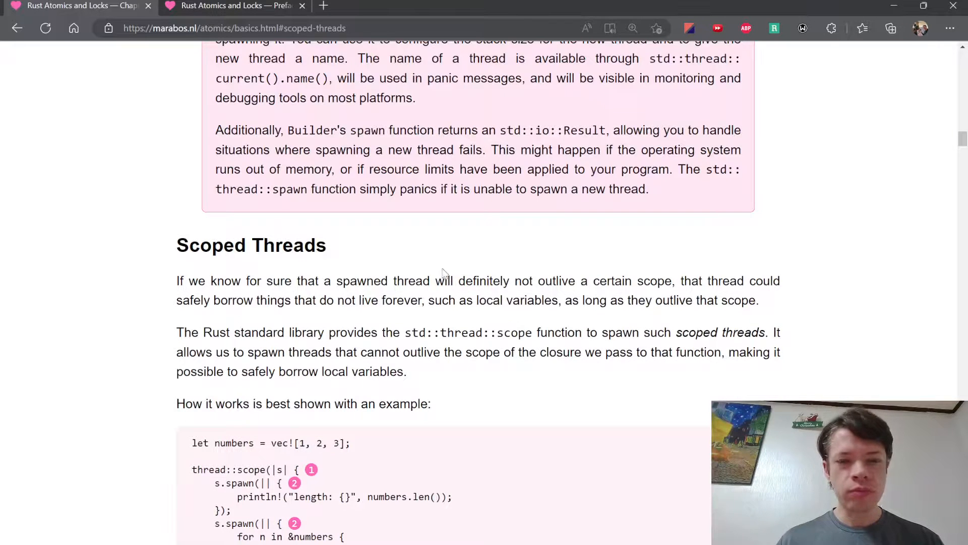
scroll("down", 3)
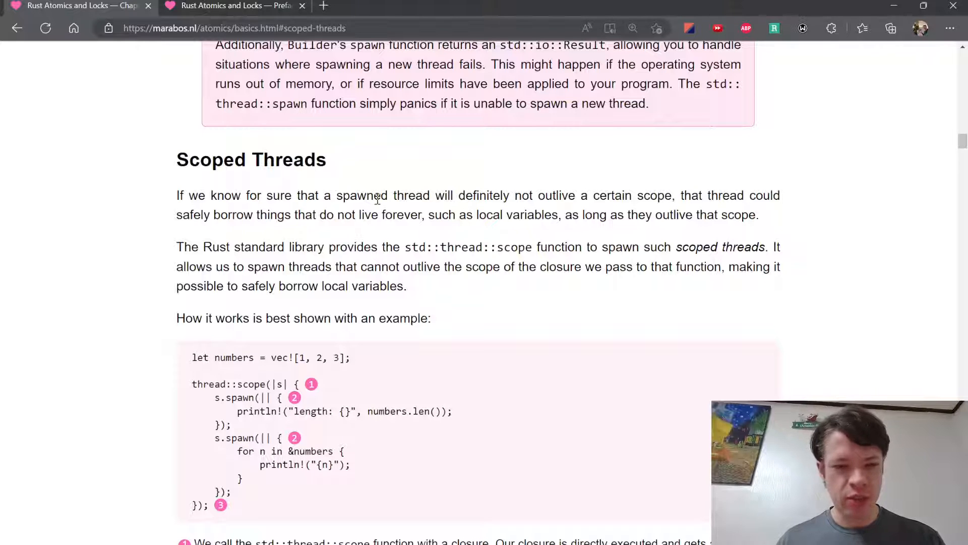
mouse_move(453, 214)
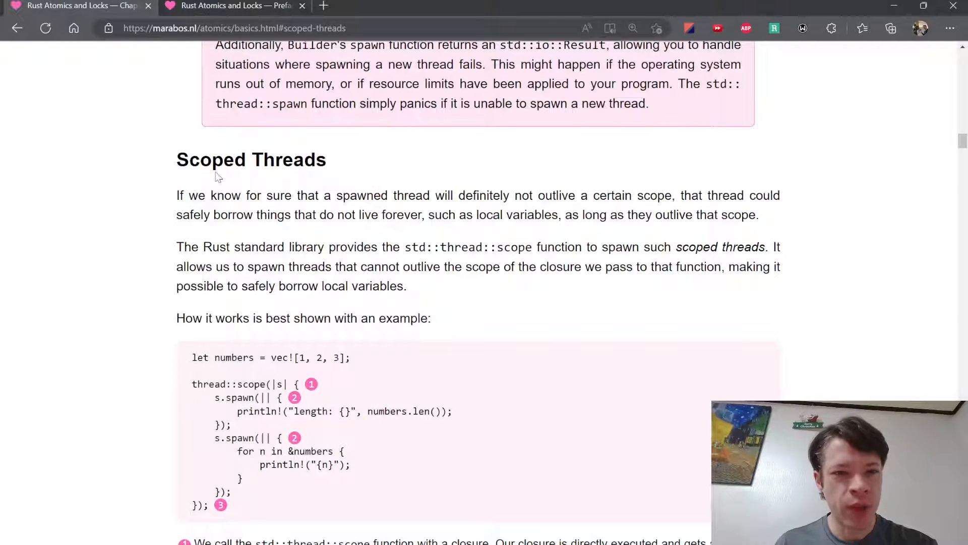
mouse_move(185, 196)
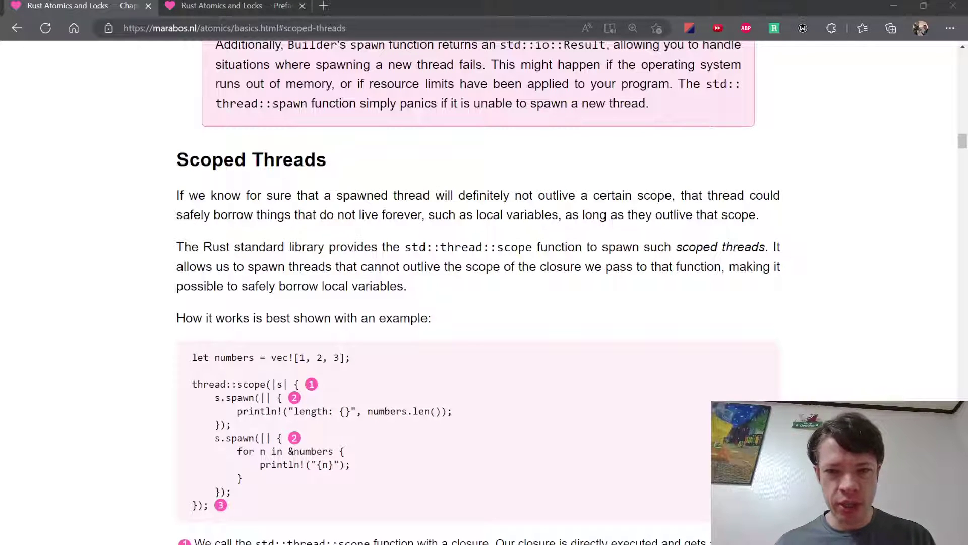
Highlight the passages on safely borrowing local variables and threads not outliving the closure's scope
left_click_drag(451, 214, 718, 214)
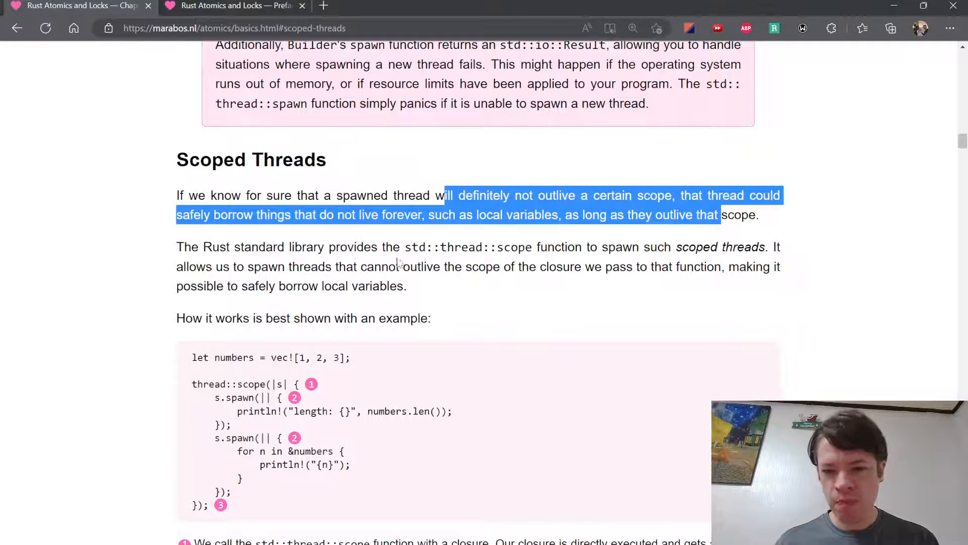
scroll("down", 3)
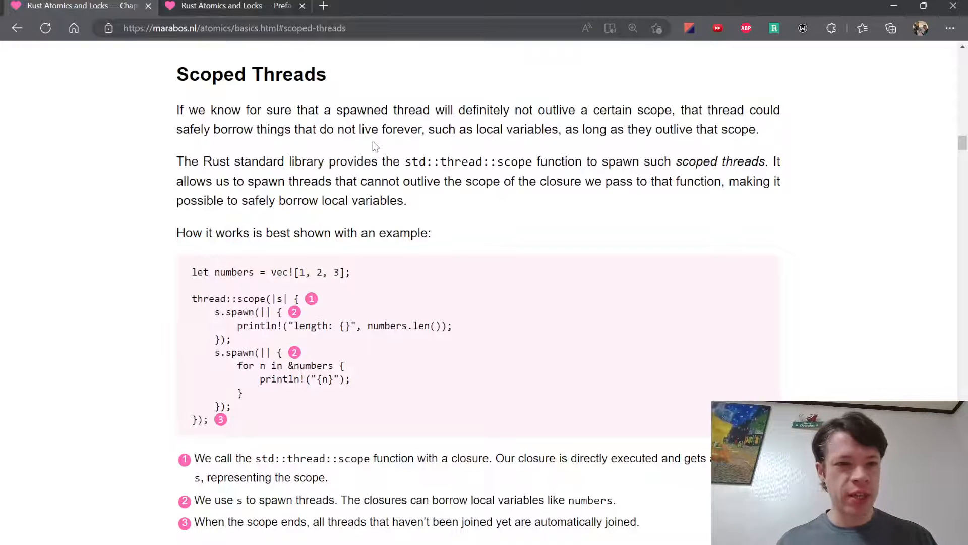
left_click_drag(233, 180, 441, 181)
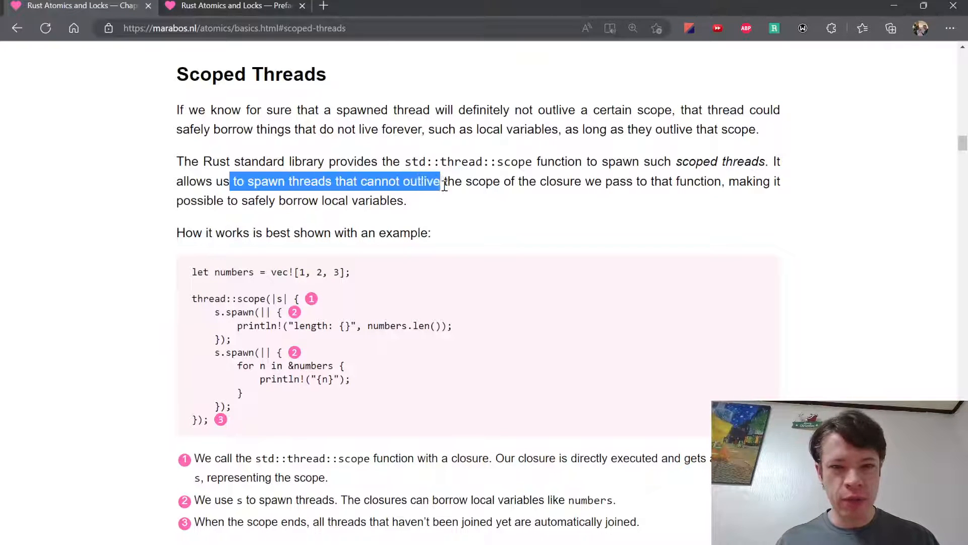
left_click_drag(442, 180, 608, 180)
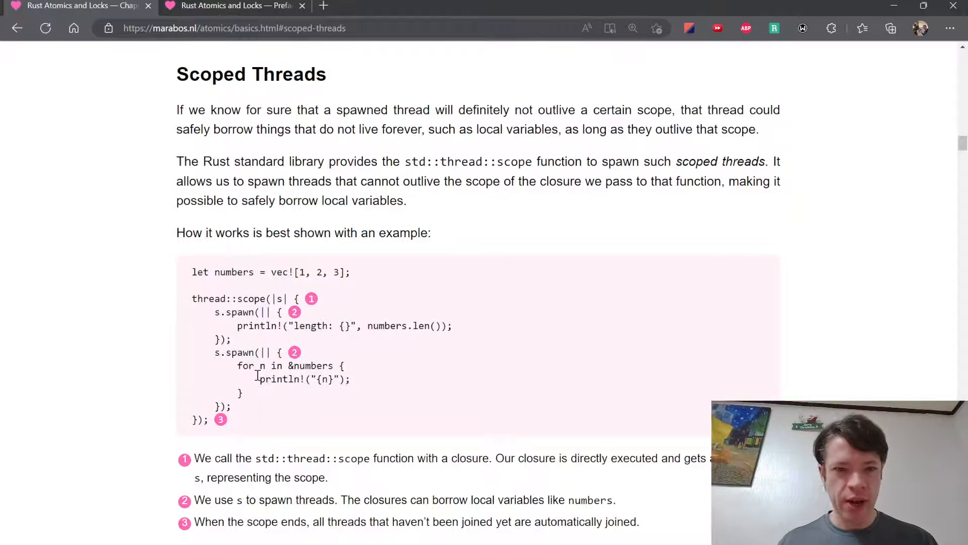
left_click_drag(390, 180, 582, 181)
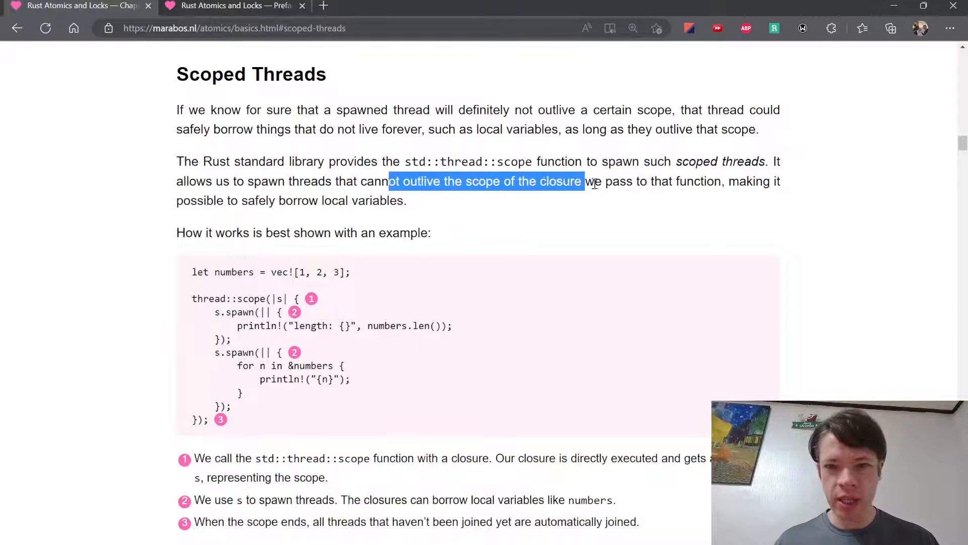
left_click(659, 181)
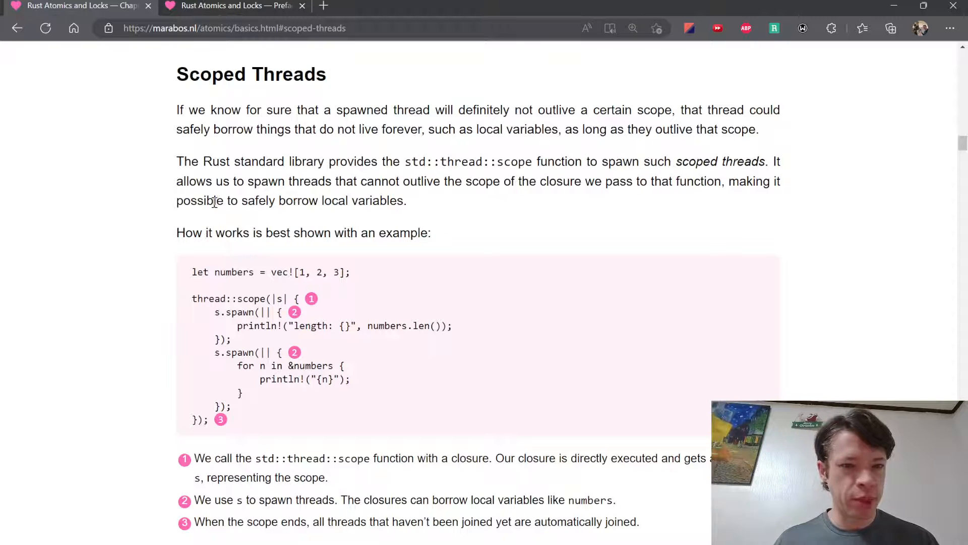
left_click_drag(214, 200, 407, 200)
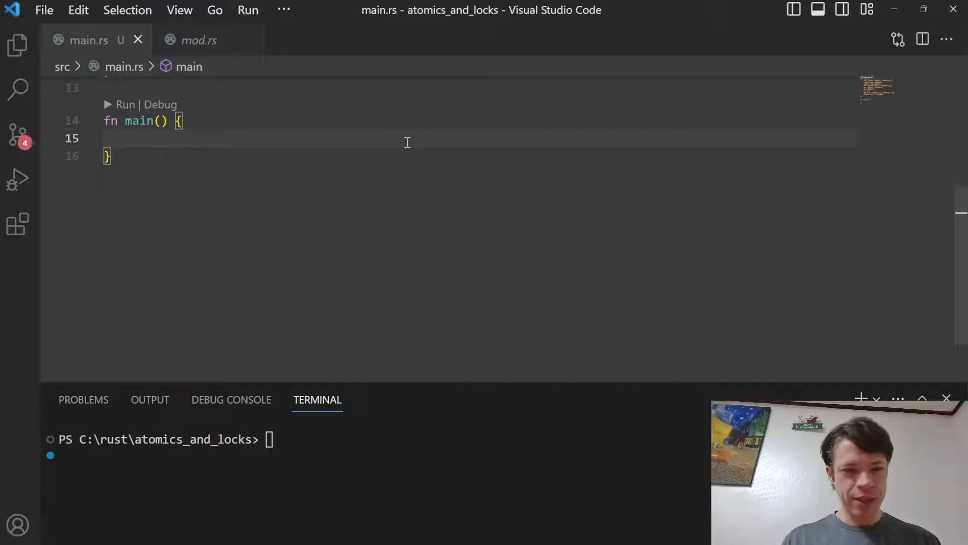
Declare let numbers = vec![1, 2, 3]; in main and begin a thread::scope(|s|) closure below it
type("let numbers =")
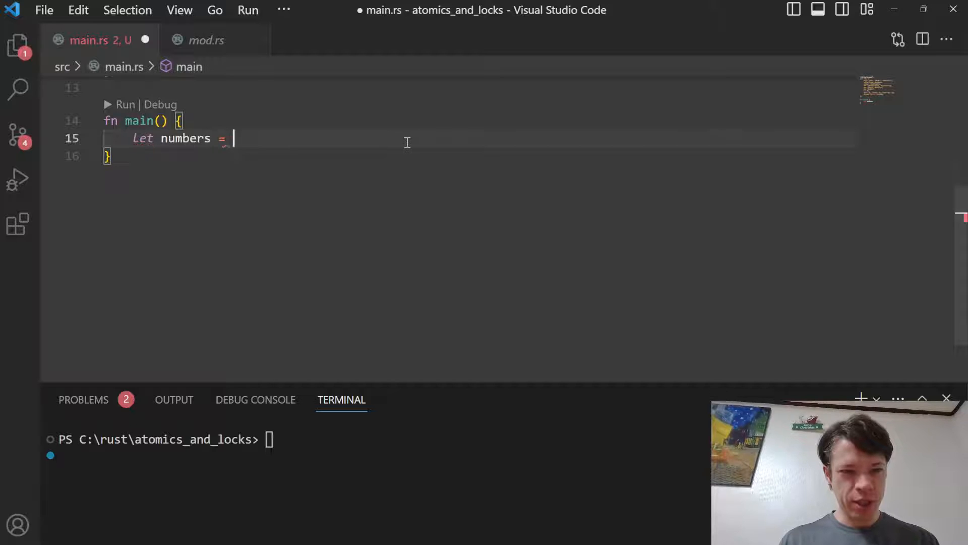
type("vec![];")
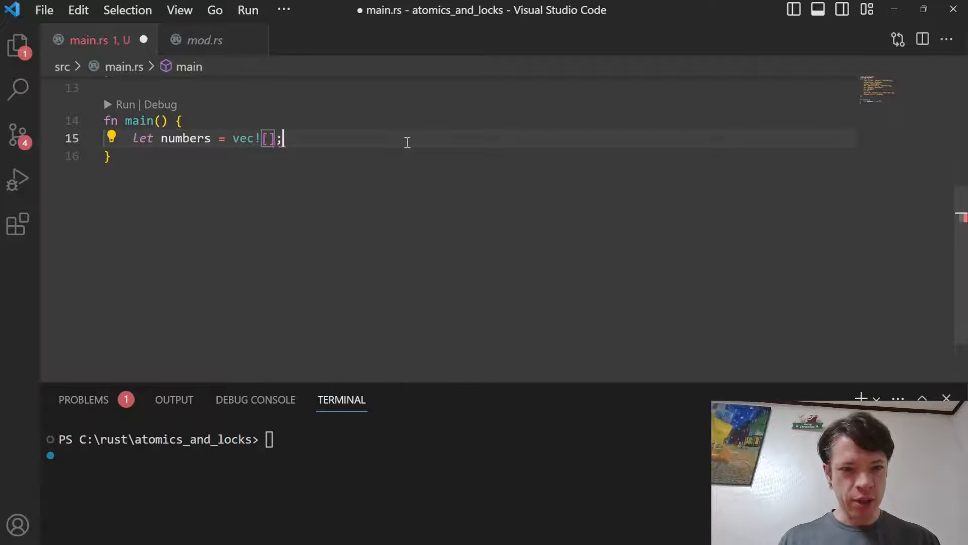
type("1, 2, 3")
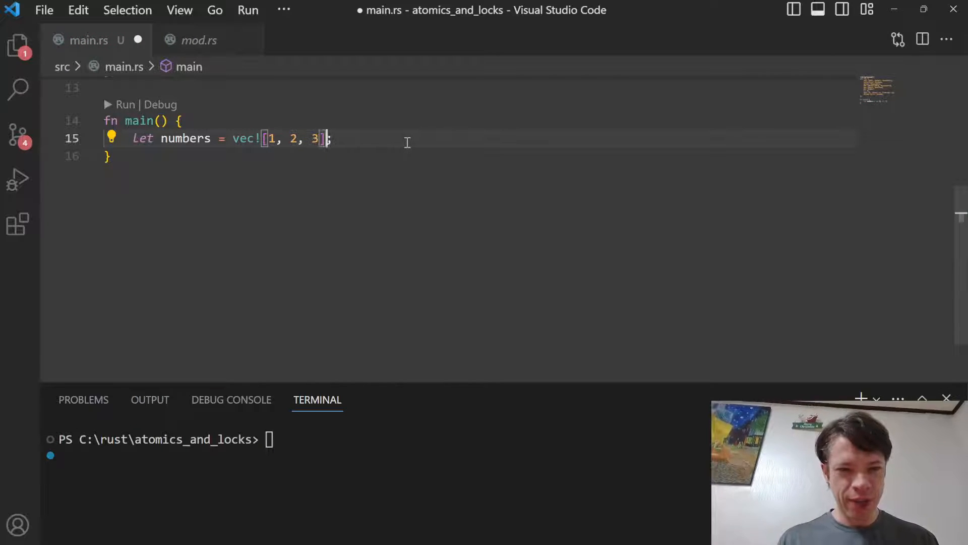
key("Enter")
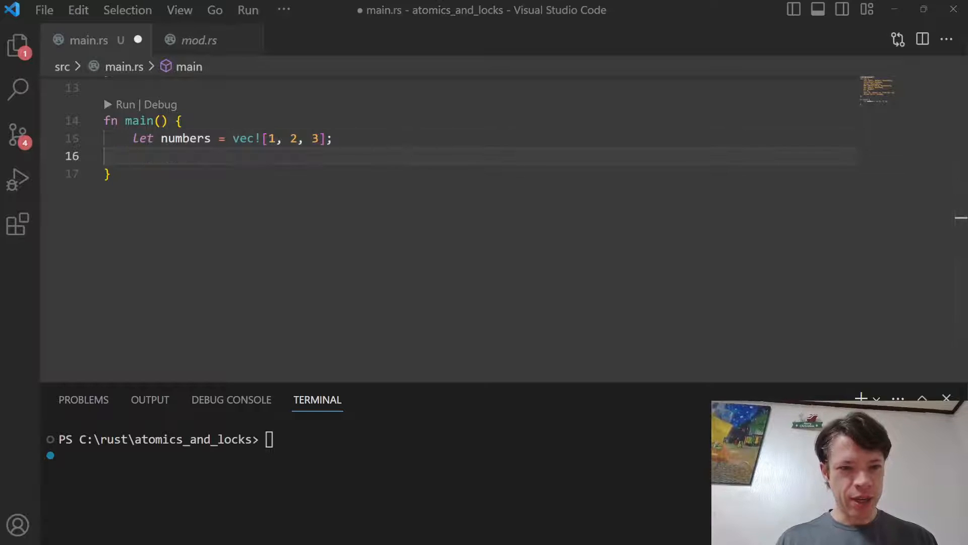
type("thread::sco")
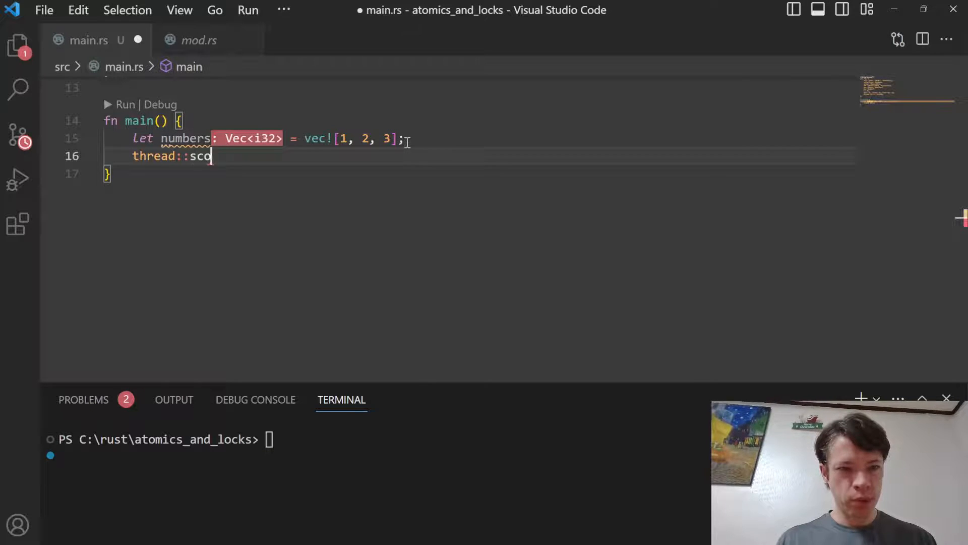
type("pe(|s|)")
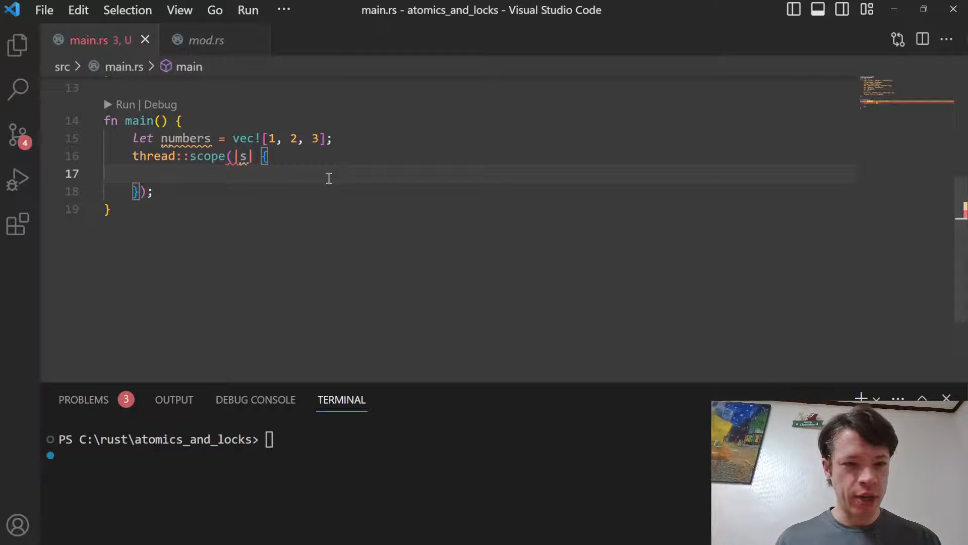
key("Ctrl+Shift+P")
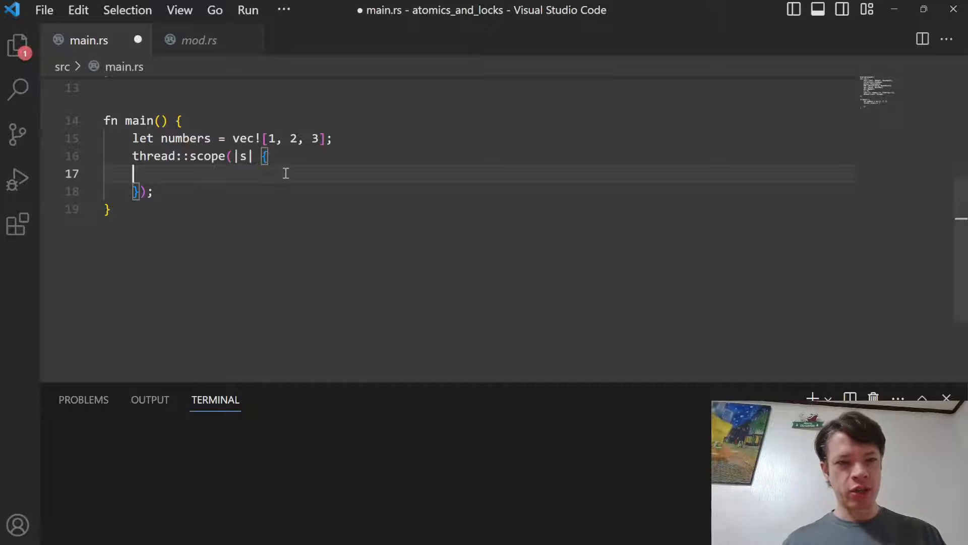
Add two empty s.spawn(|| { }) closures inside the scope, close the scope call with a semicolon and save
type("sp")
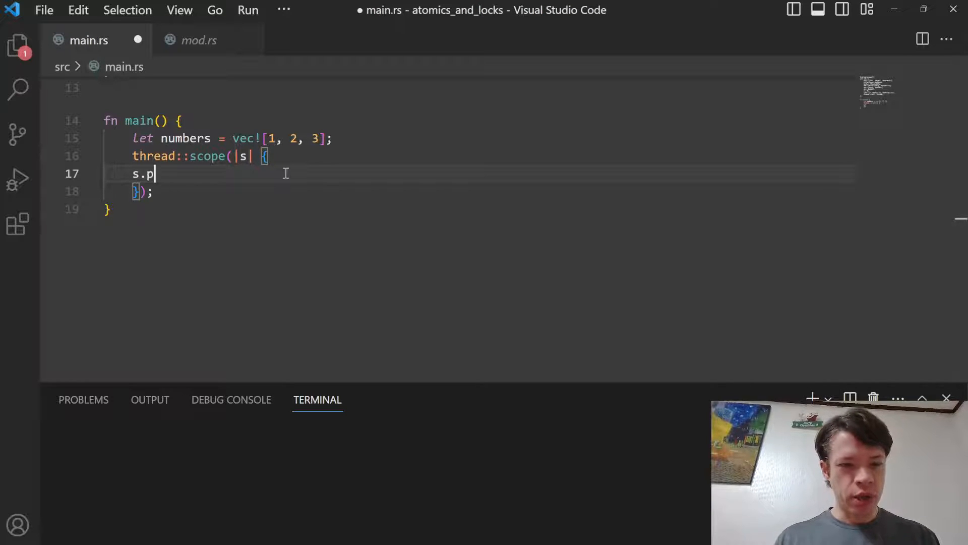
type("spawn()")
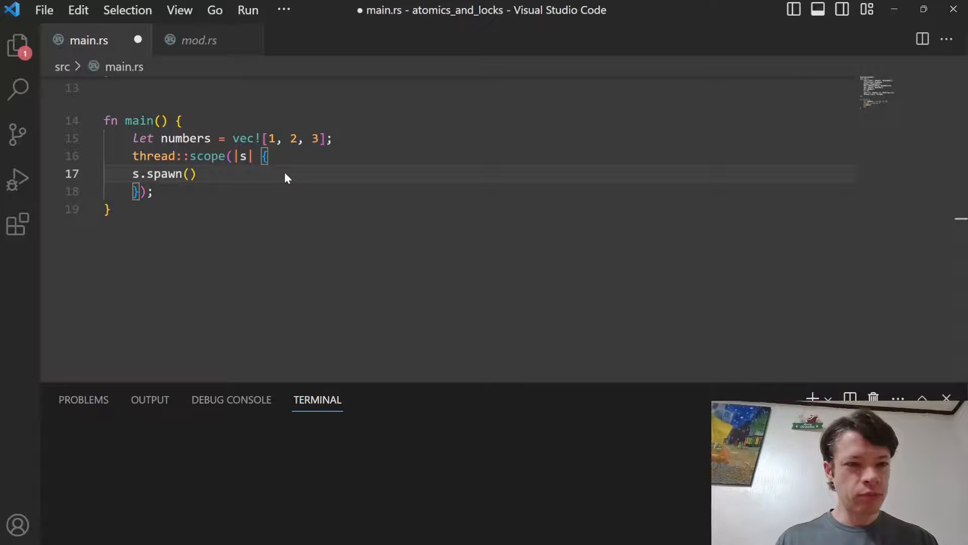
type("|| {}")
type("s")
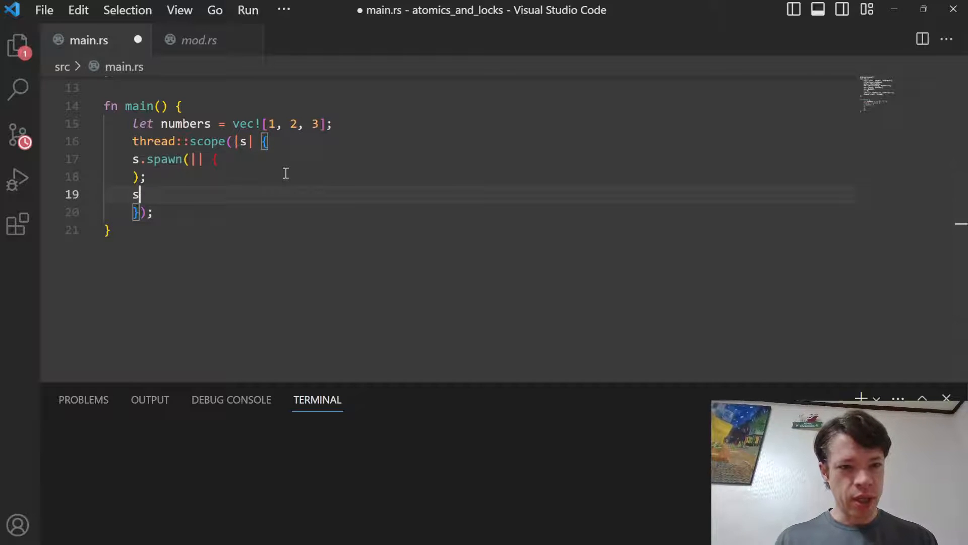
type(".spawn(|| {")
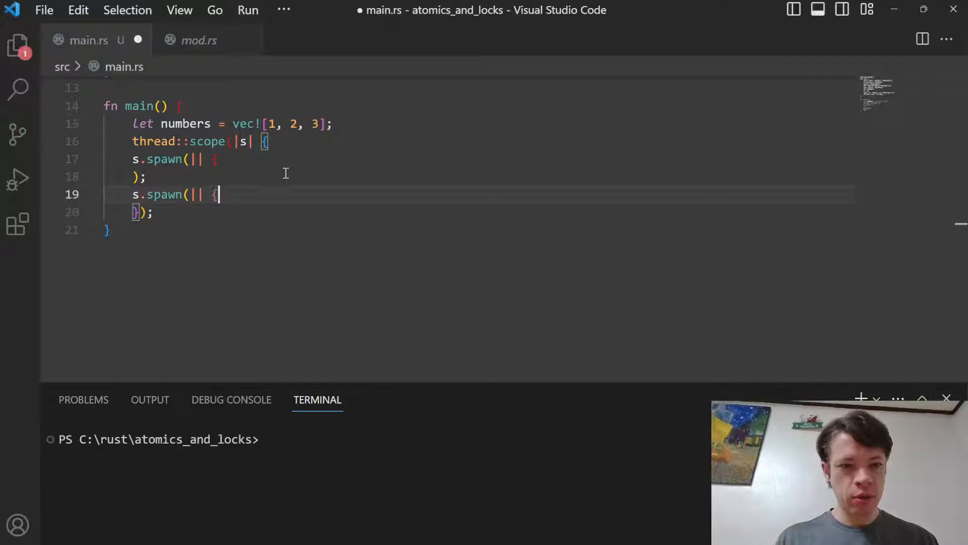
key("Enter")
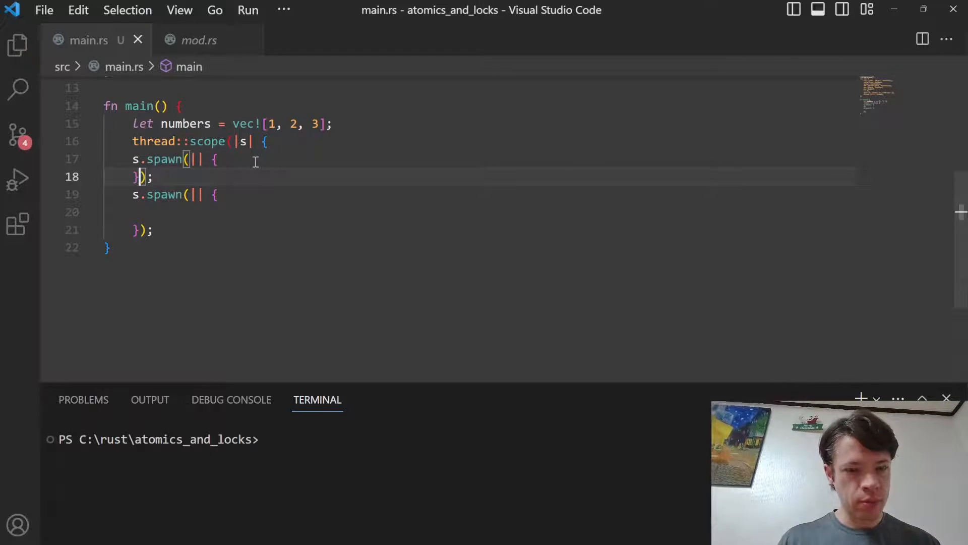
key("Enter")
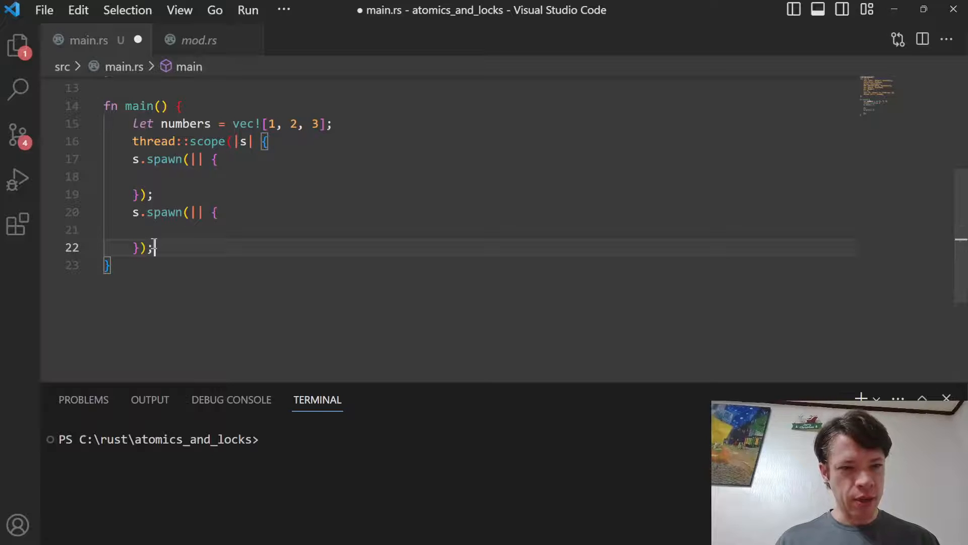
key("Enter")
type("}")
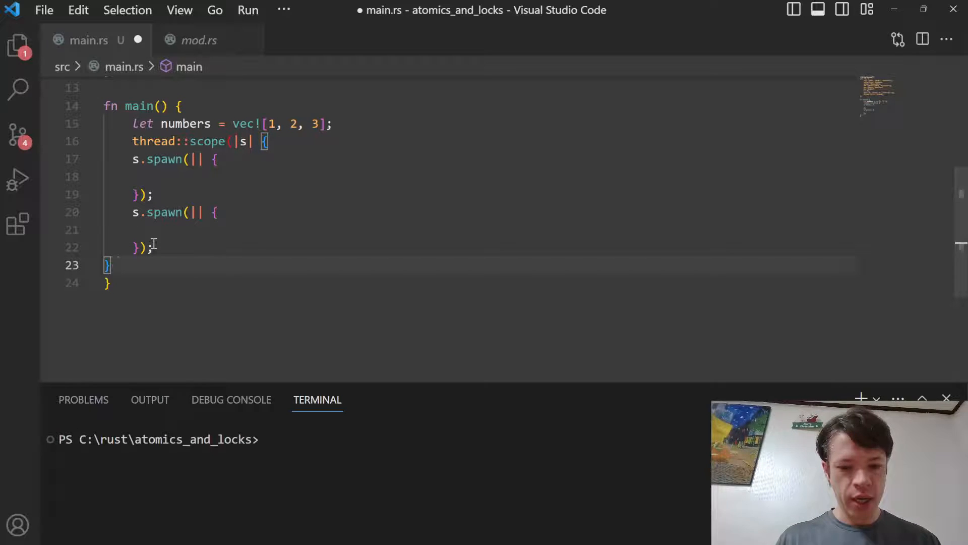
type(";")
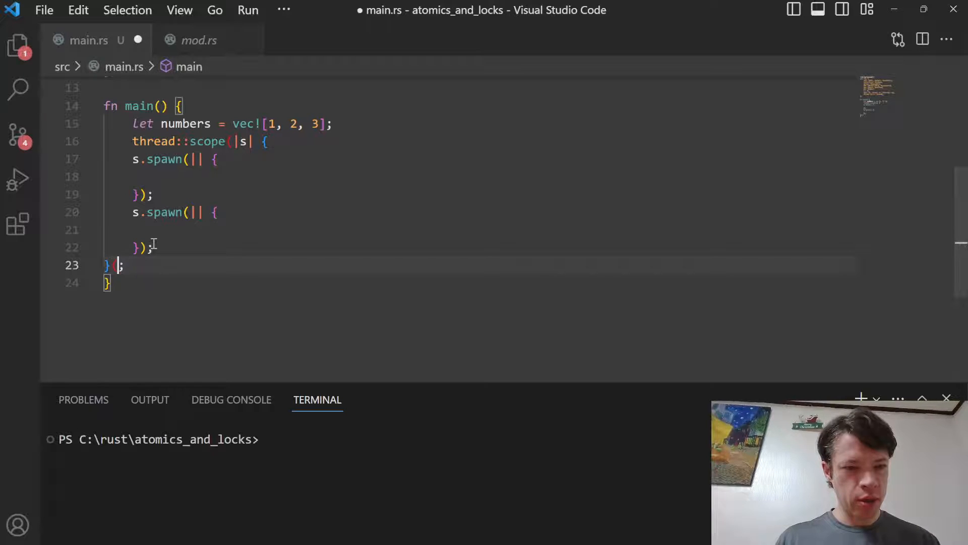
key("Ctrl+s")
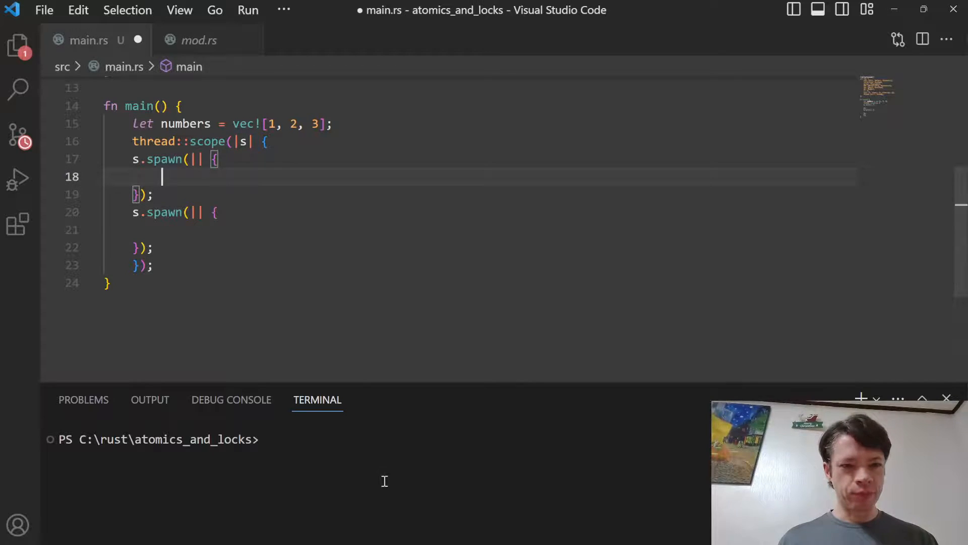
Run cargo fmt and make the first thread println!("Length: {}", numbers.len());
type("rarco")
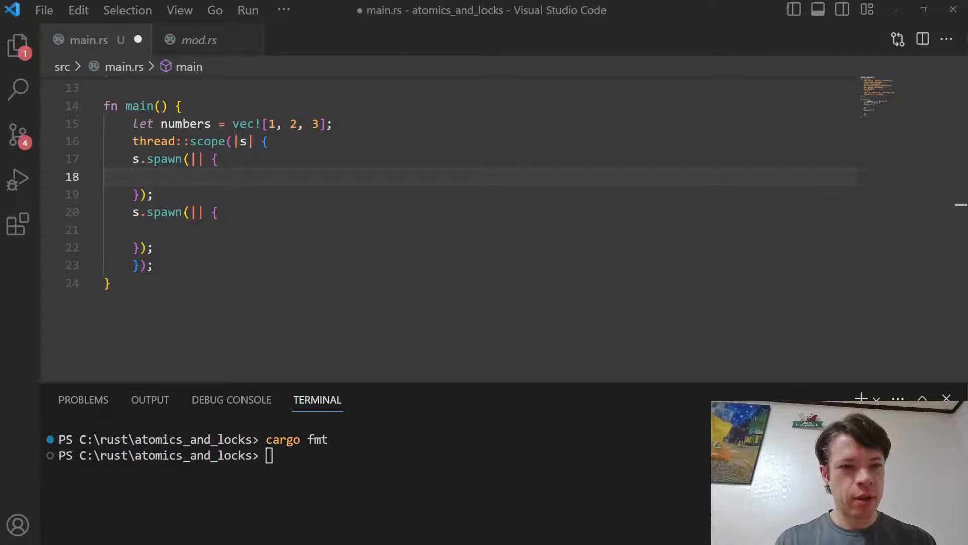
type("println")
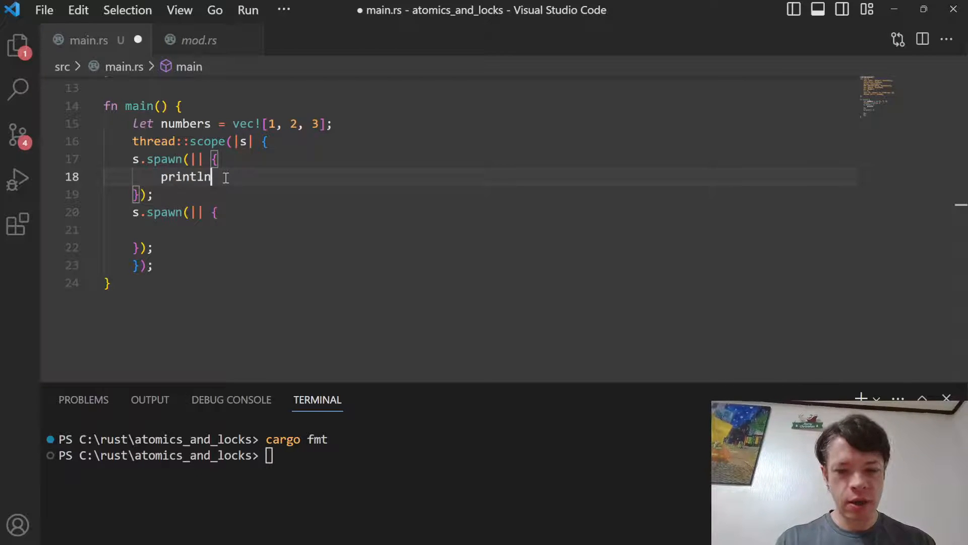
type("!(\"{}\")")
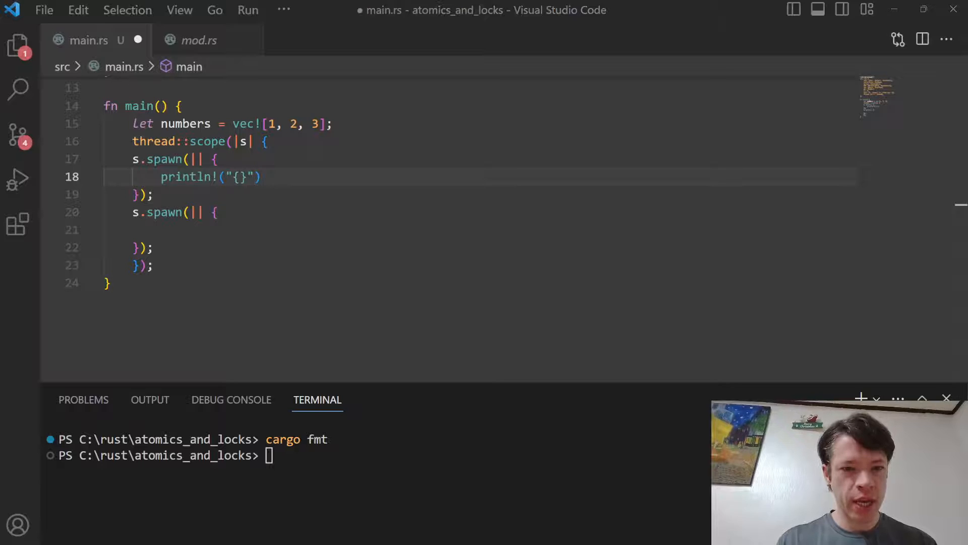
type("L")
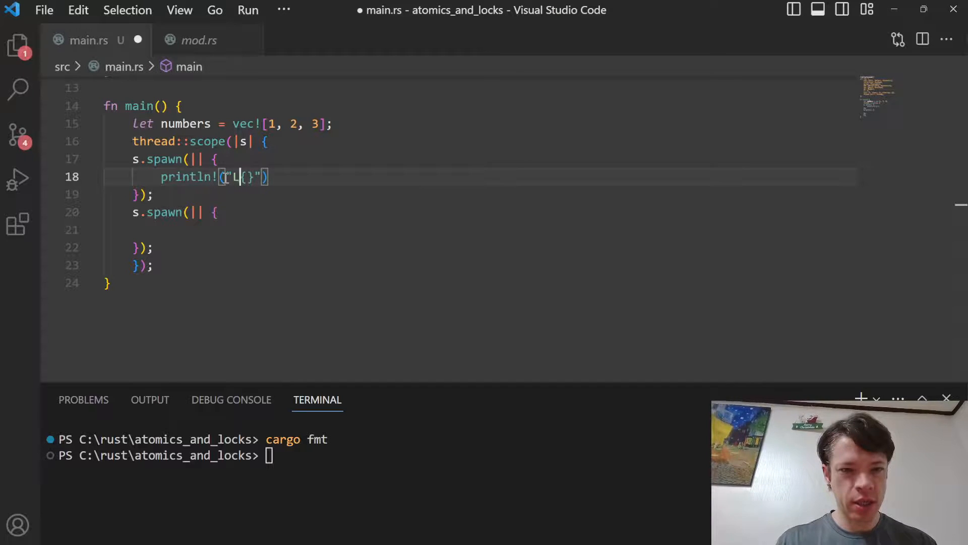
type("ength: {}\",")
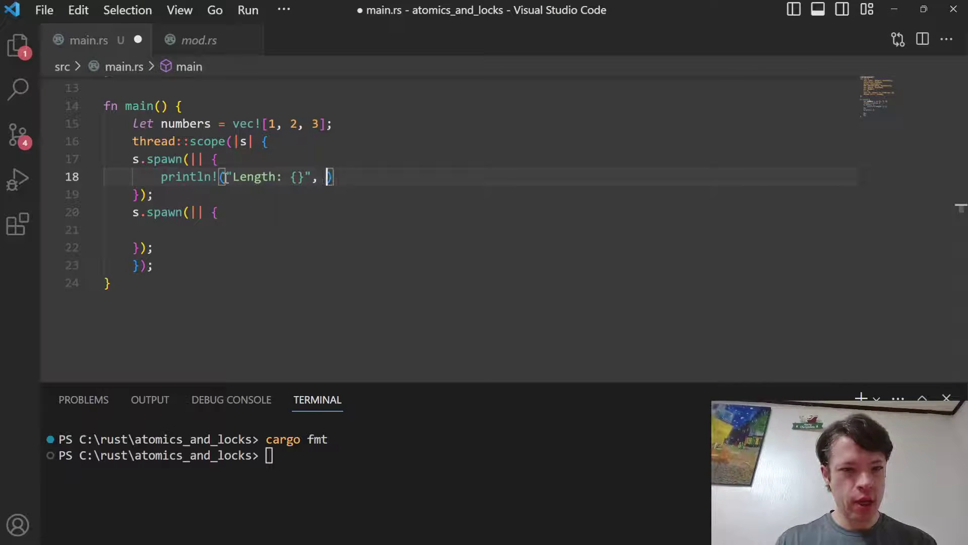
type("numbers.len()")
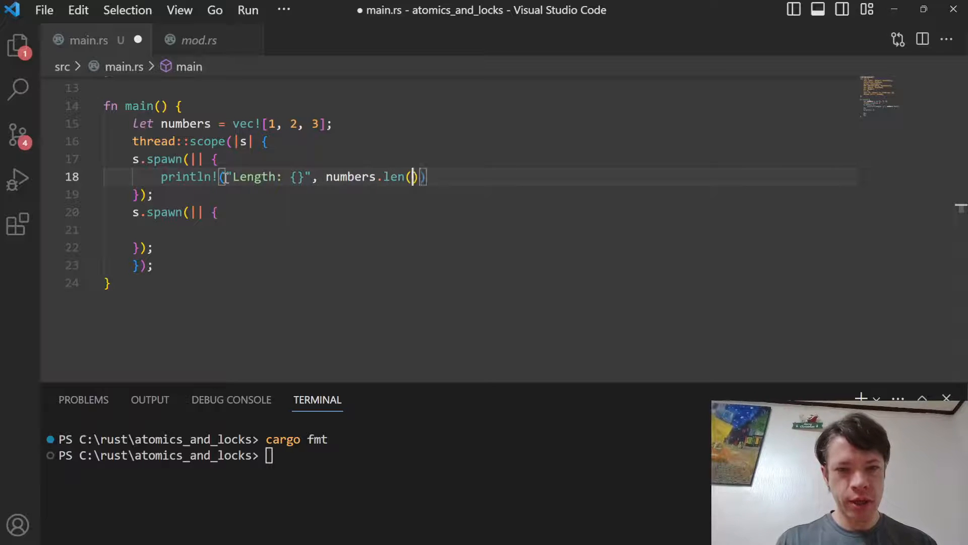
type(";")
left_click(482, 230)
type("for")
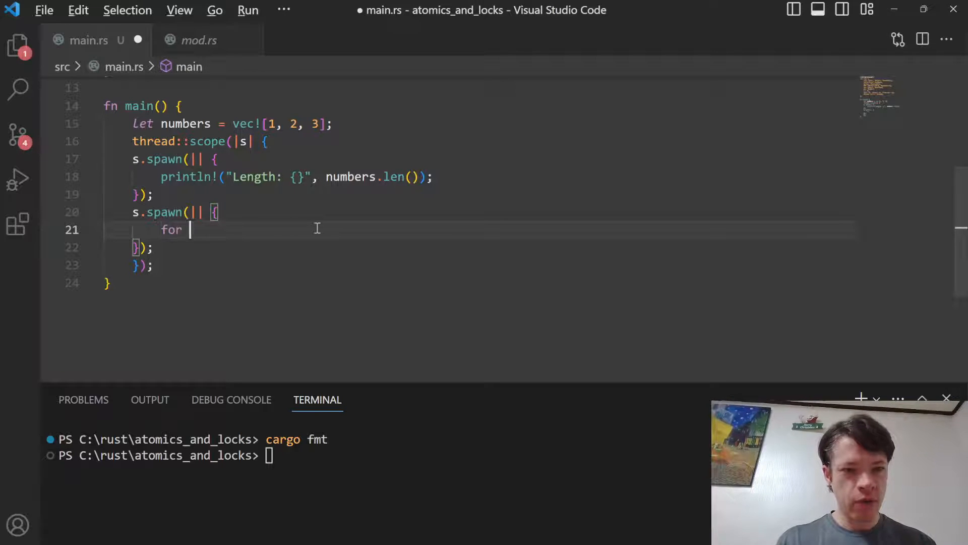
Start a for n in &numbers loop in the second thread with a println!("{}") inside
type("n un")
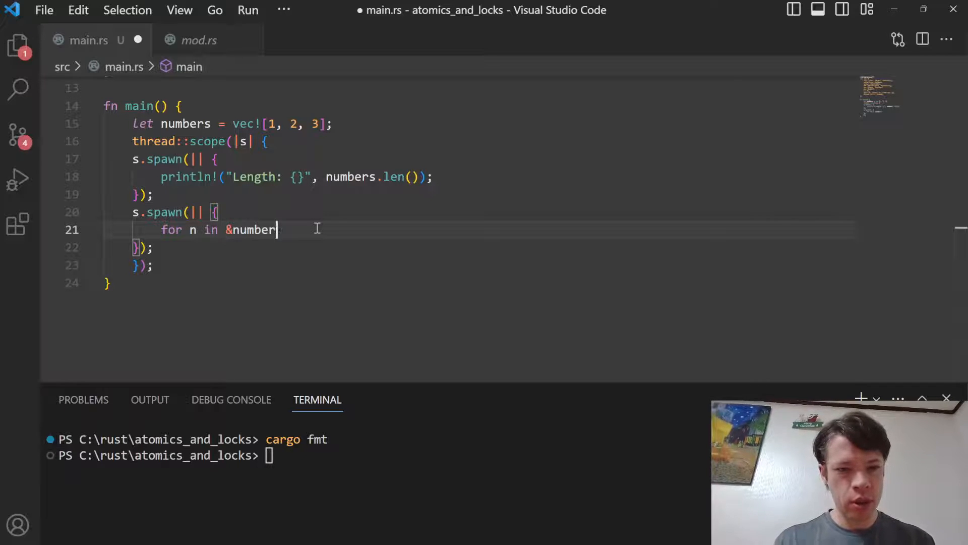
type("s {")
type("println!(")
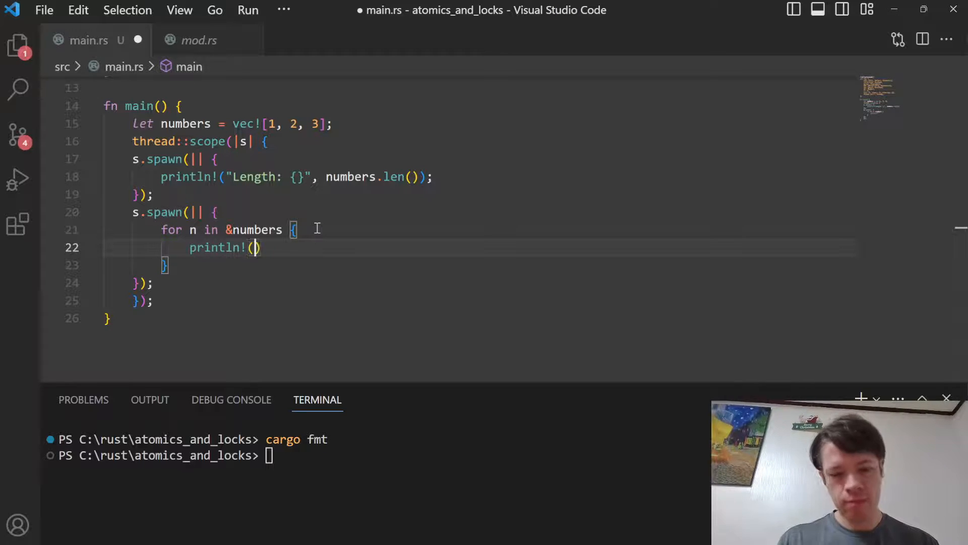
type("\"{}\"")
left_click(378, 455)
type("cargo run")
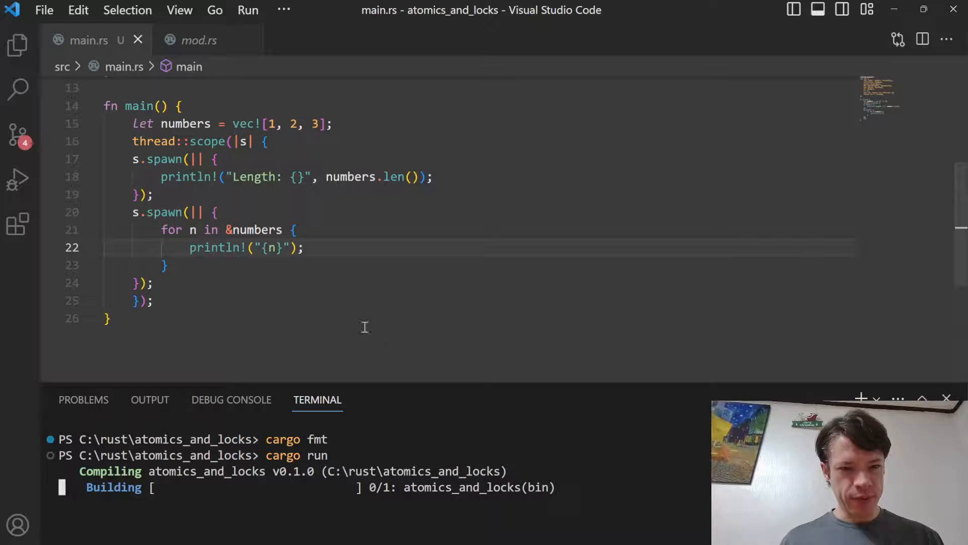
mouse_move(443, 392)
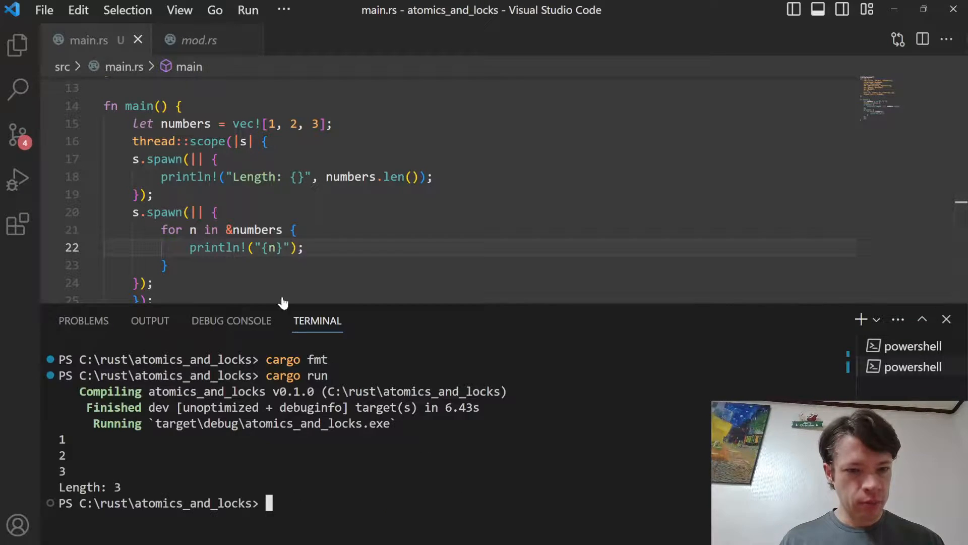
Run cargo run in the terminal so the threads print 1, 2, 3 and Length: 3
type("cargo run")
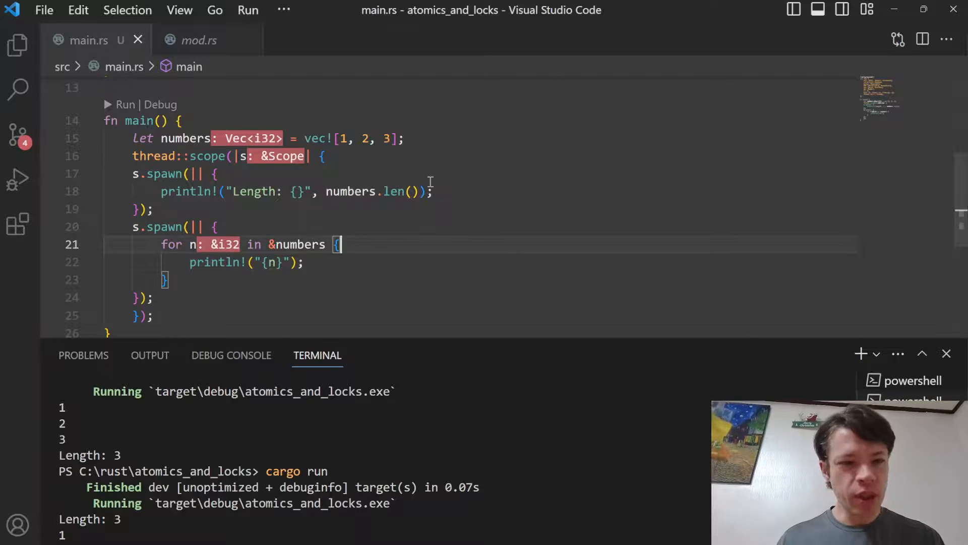
Add an empty loop { } after the Length println in the first thread and save
type("1")
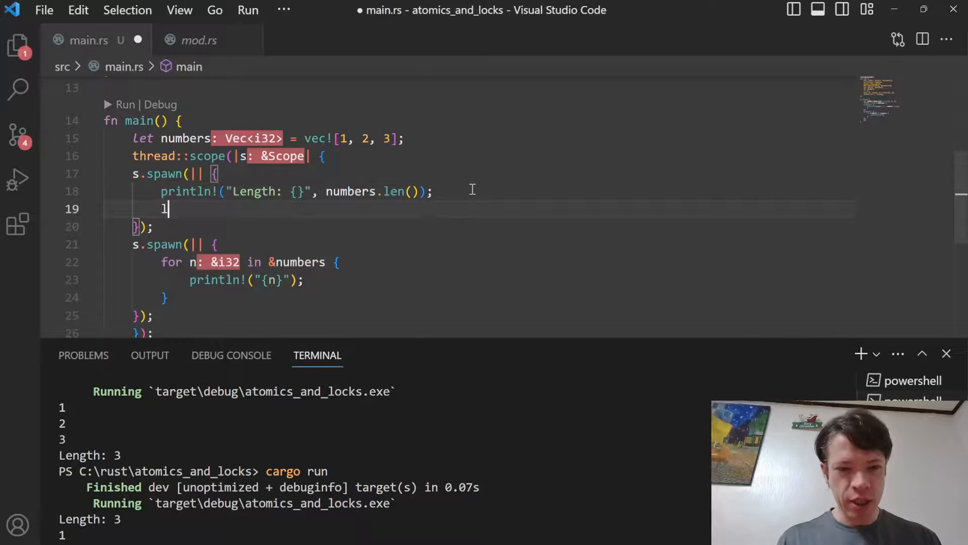
type("oop {")
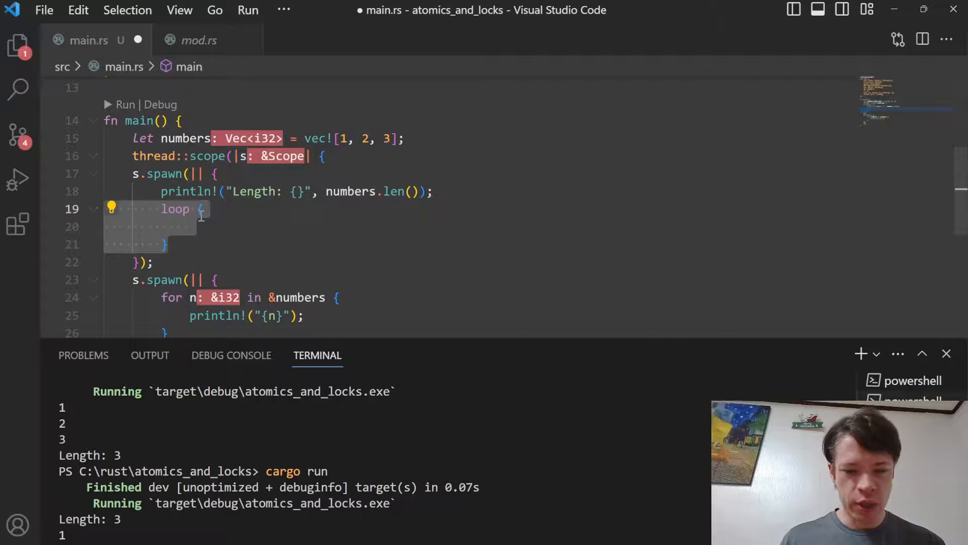
key("ctrl+s")
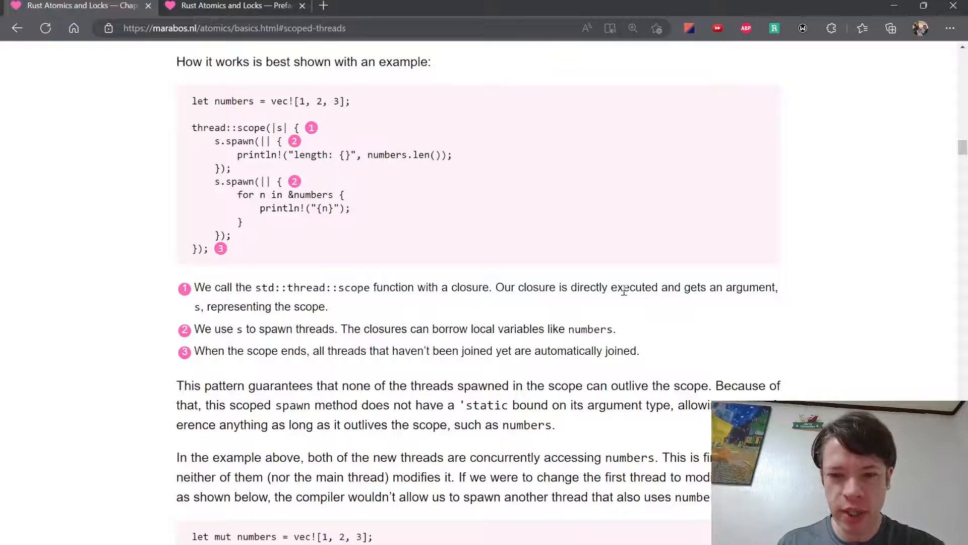
Read the book's scoped threads section, highlighting key phrases while scrolling
left_click_drag(193, 307, 228, 306)
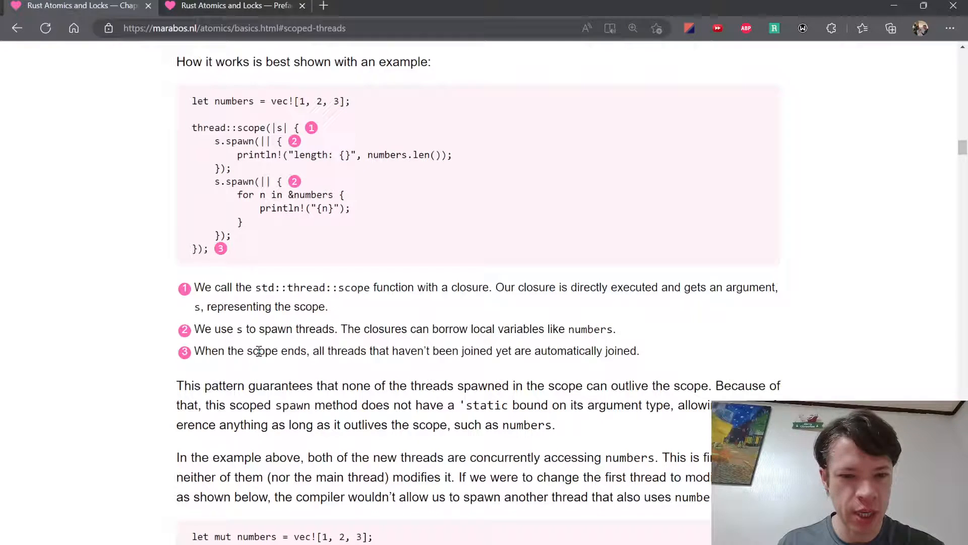
mouse_move(554, 351)
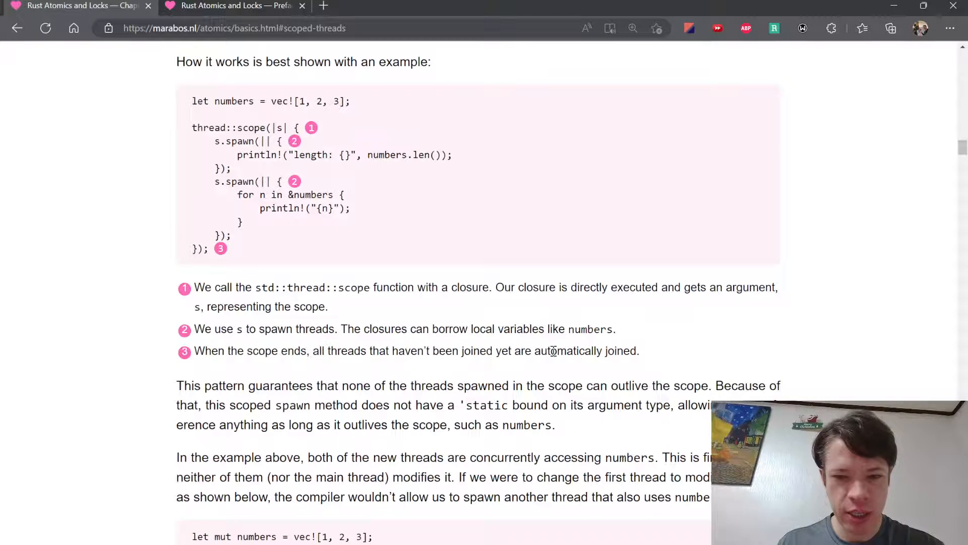
mouse_move(375, 336)
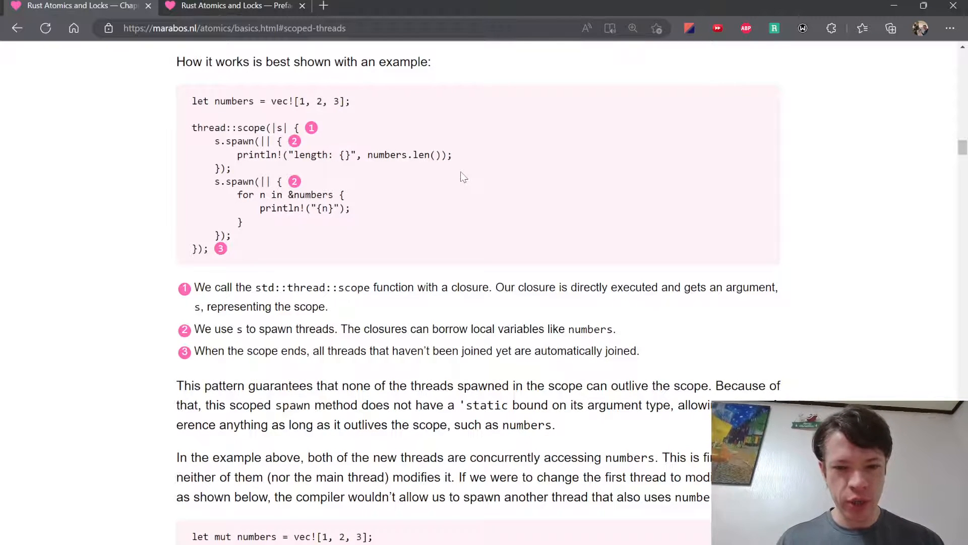
scroll("down", 3)
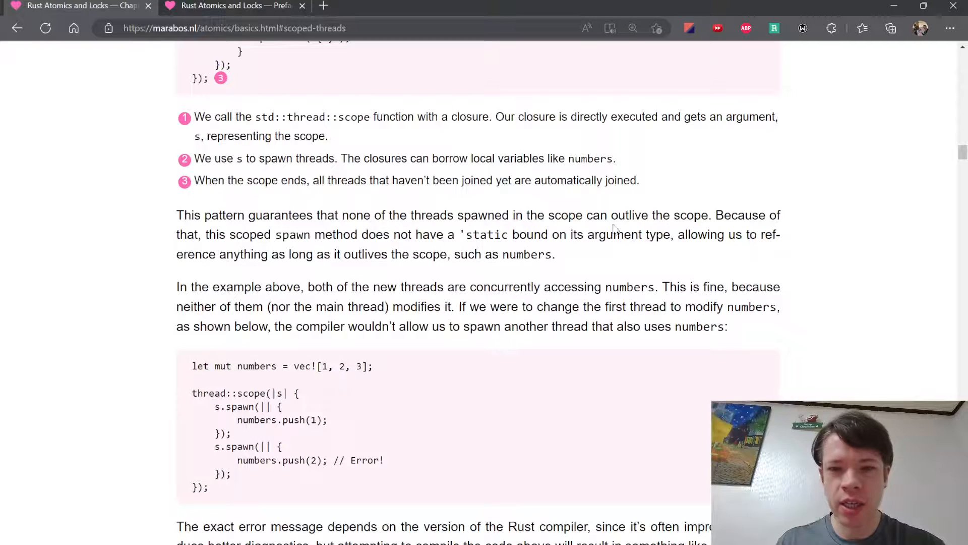
scroll("up", 3)
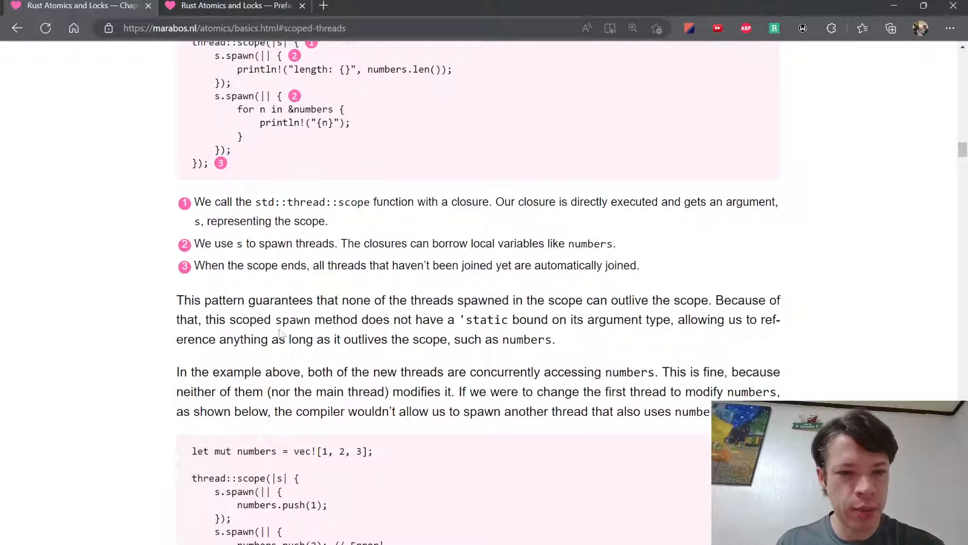
left_click_drag(445, 319, 581, 320)
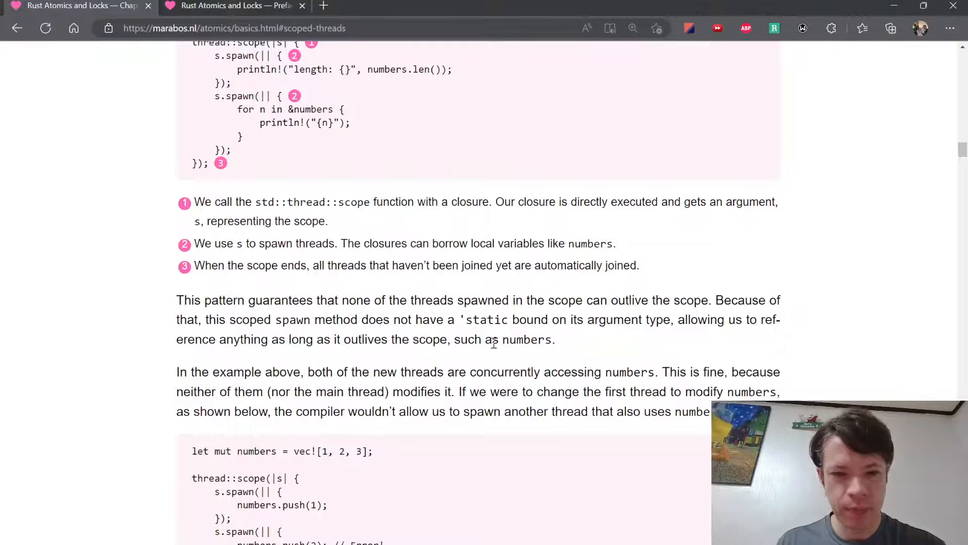
scroll("down", 3)
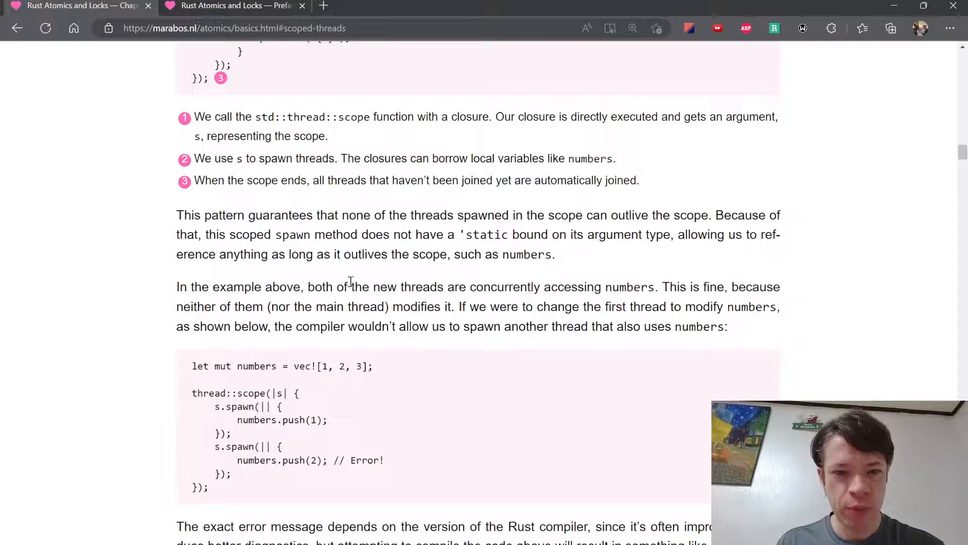
Highlight that both threads concurrently access numbers and the compiler wouldn't allow it, then reach the let mut numbers push example
left_click_drag(471, 286, 643, 287)
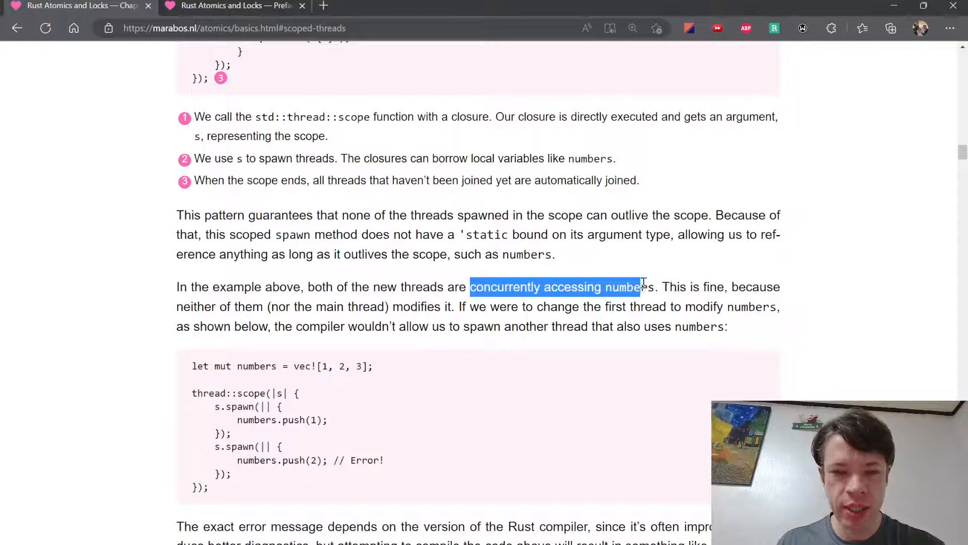
left_click(262, 306)
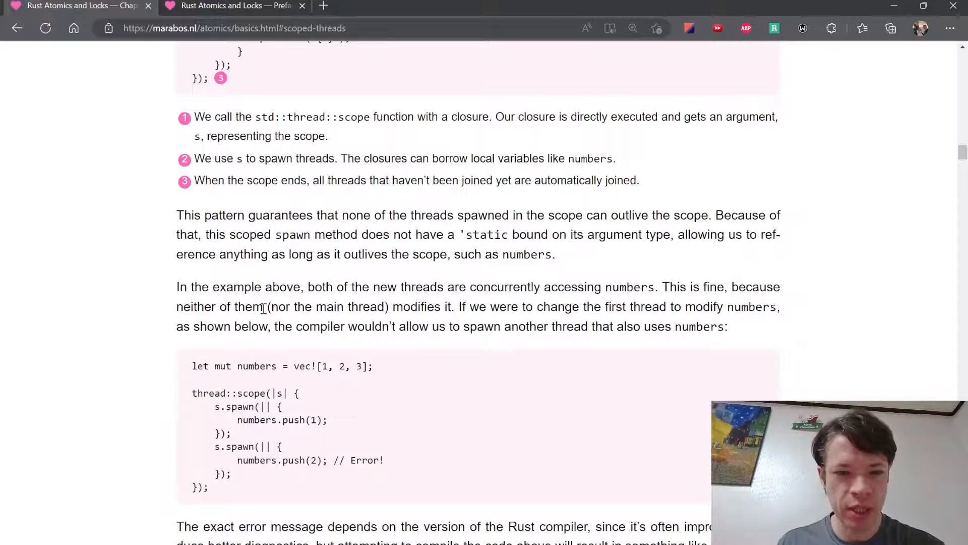
left_click_drag(246, 307, 453, 306)
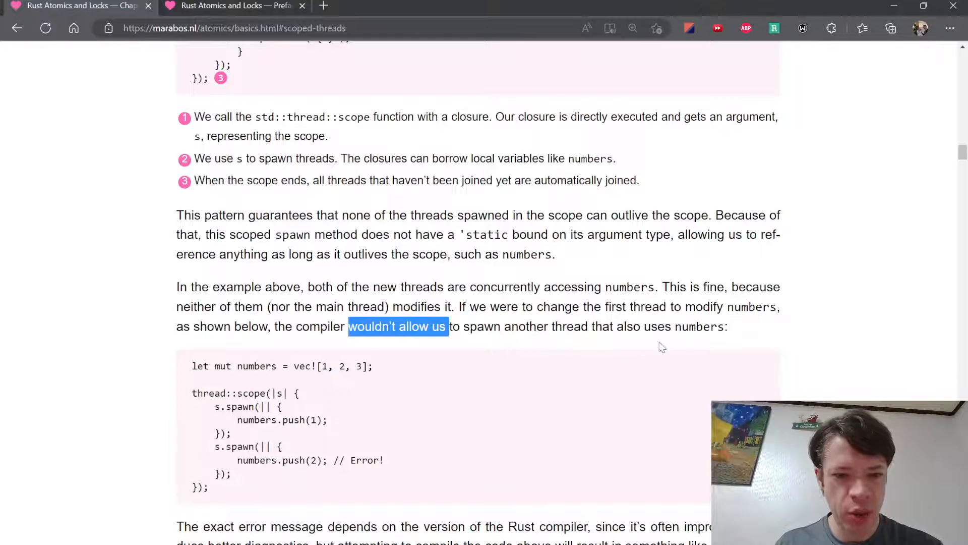
scroll("down", 3)
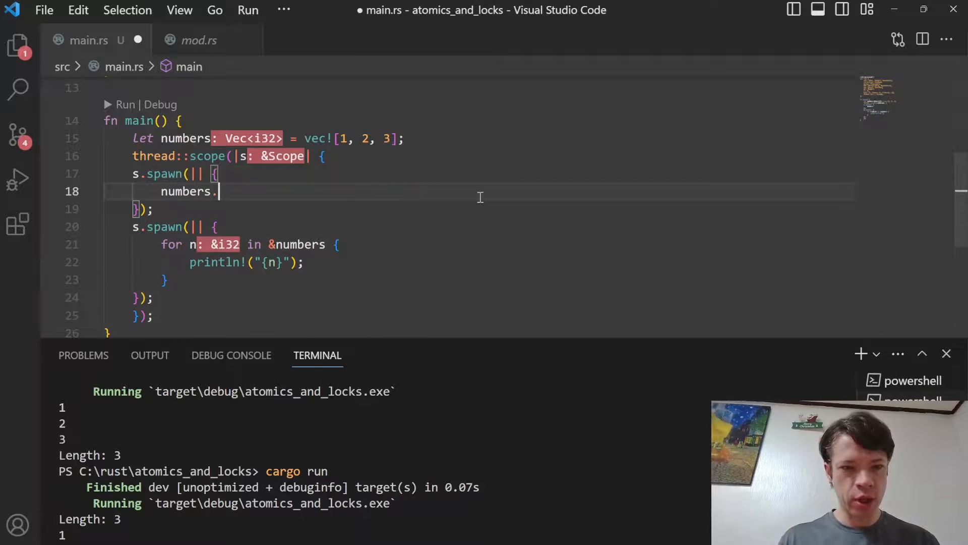
Make numbers mutable and have both scoped threads call numbers.push(1), triggering the borrow error
type("push(1);")
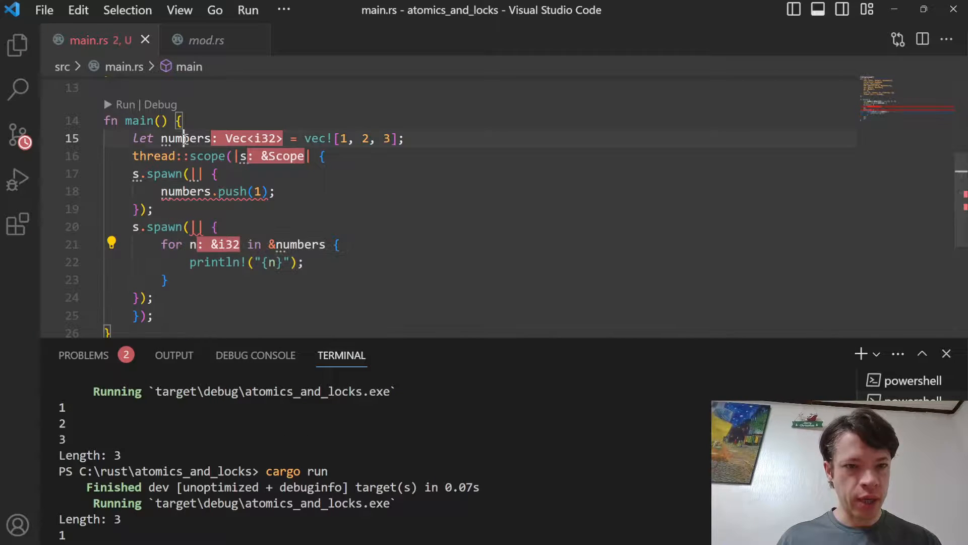
type("mut")
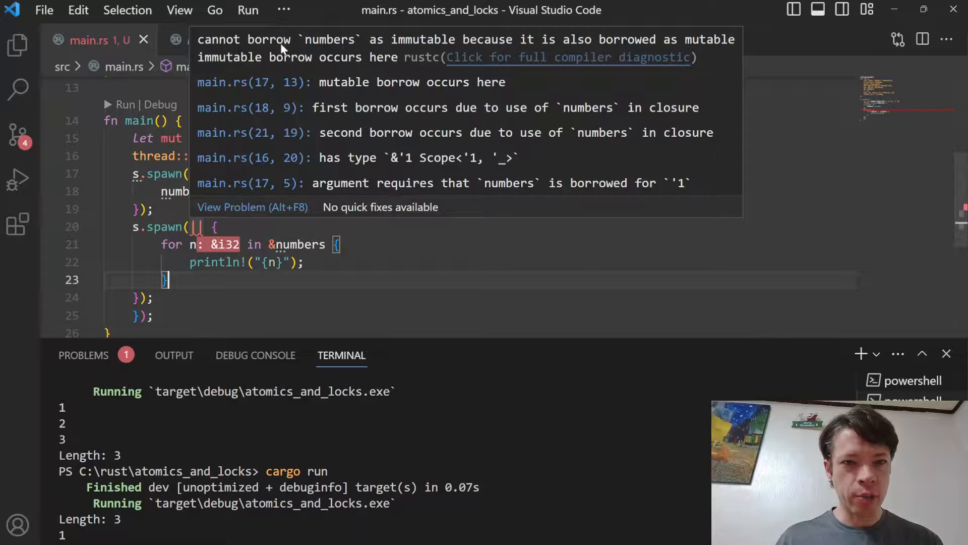
mouse_move(499, 46)
type("numb")
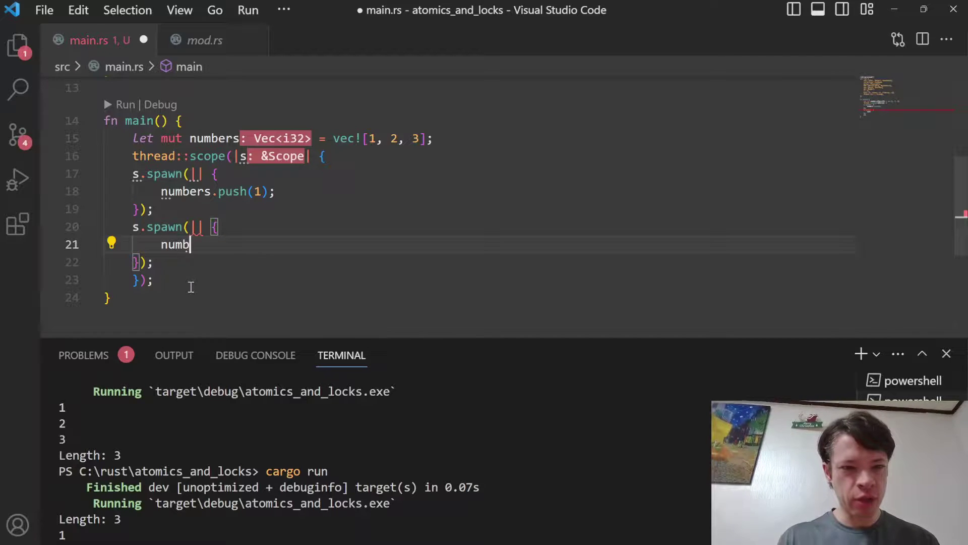
type("ers.push")
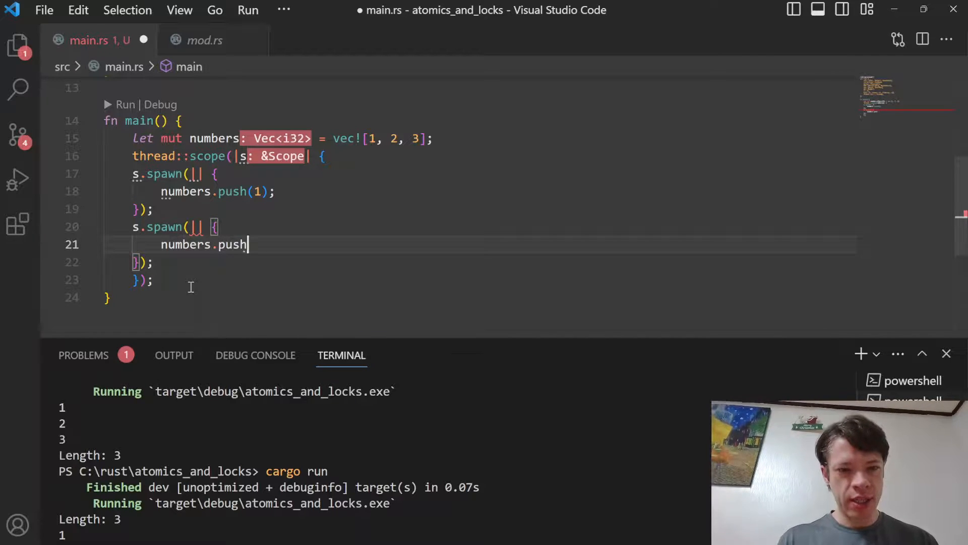
type("(1);")
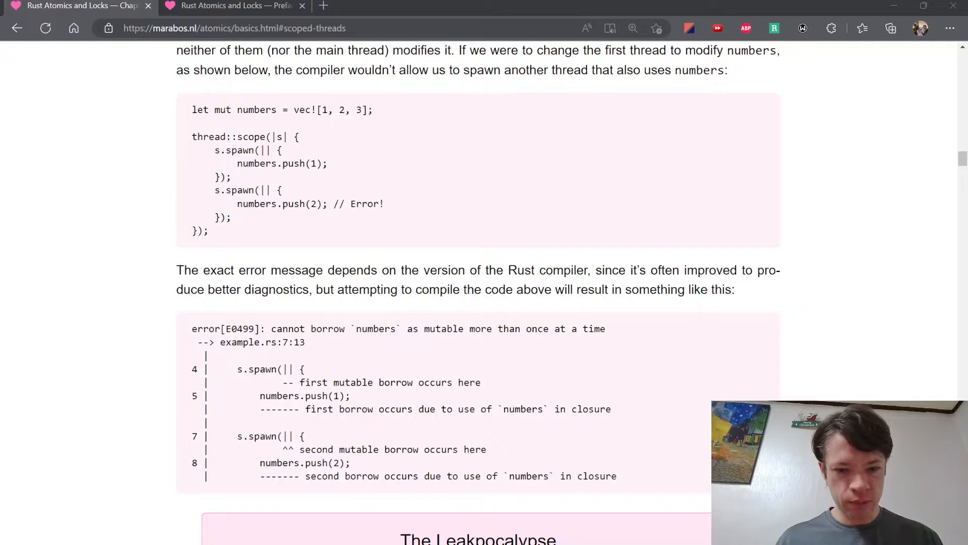
Scroll past the E0499 error output to The Leakpocalypse box, highlighting the phrase about Rust compiler versions
scroll("down", 3)
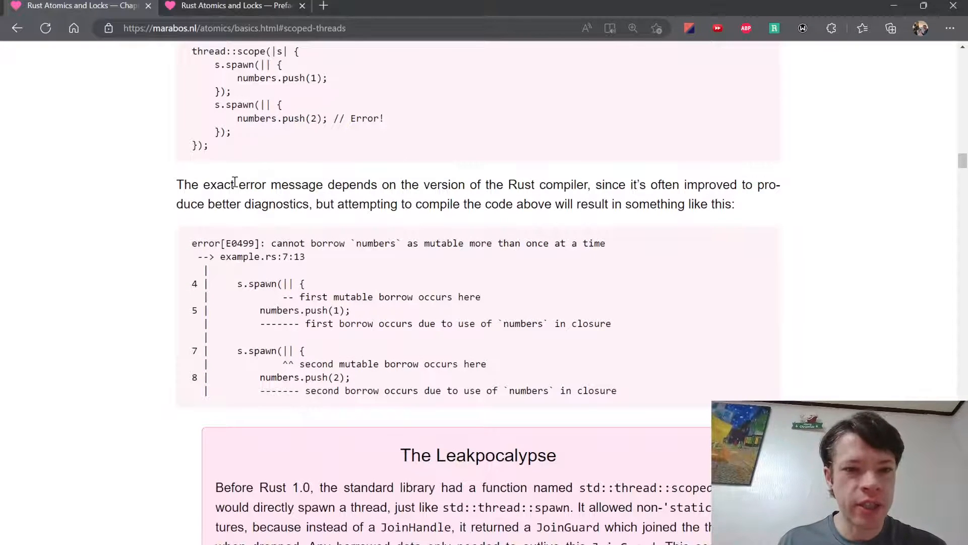
left_click_drag(378, 184, 563, 183)
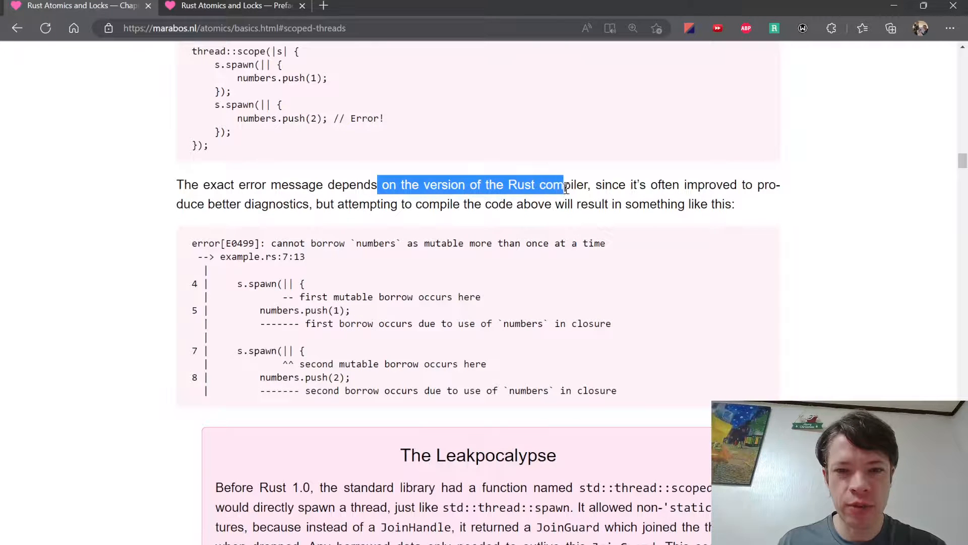
scroll("down", 3)
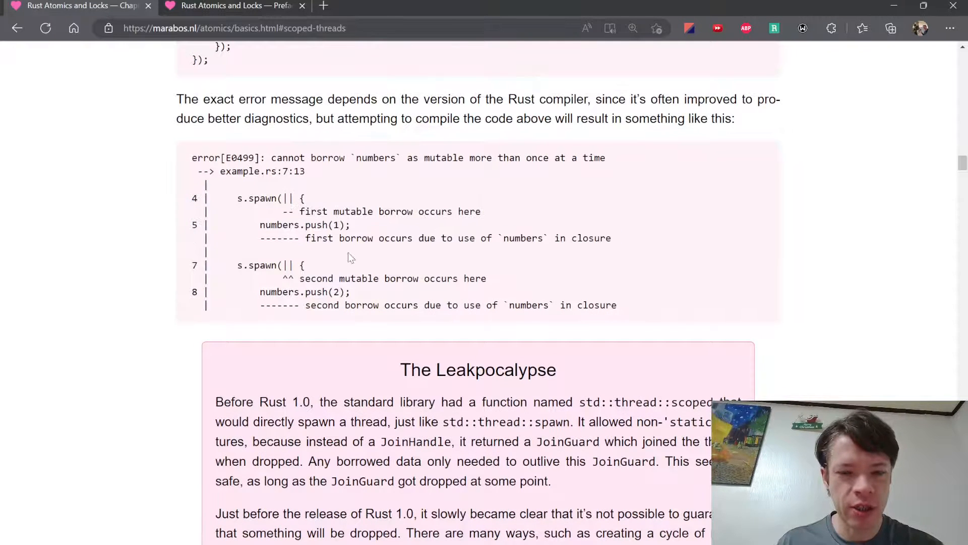
scroll("down", 3)
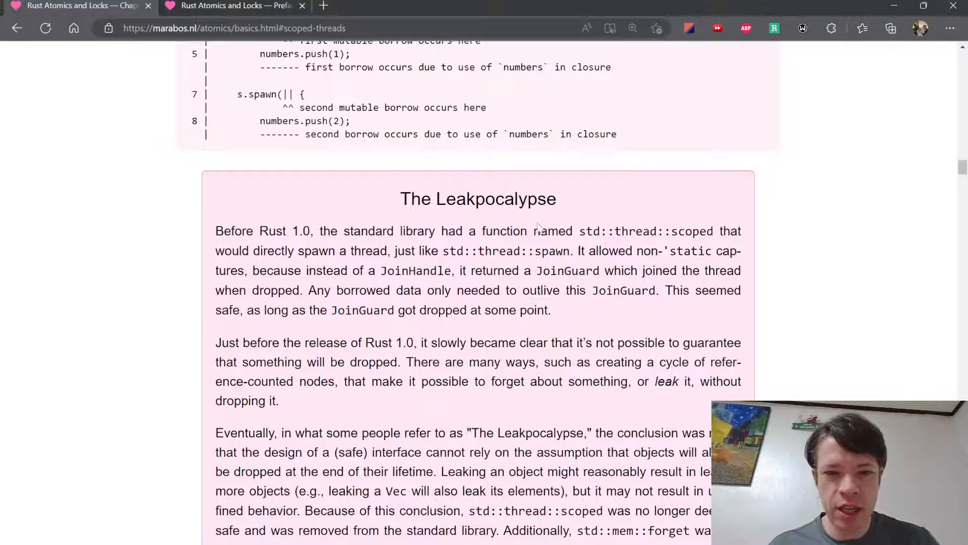
mouse_move(468, 201)
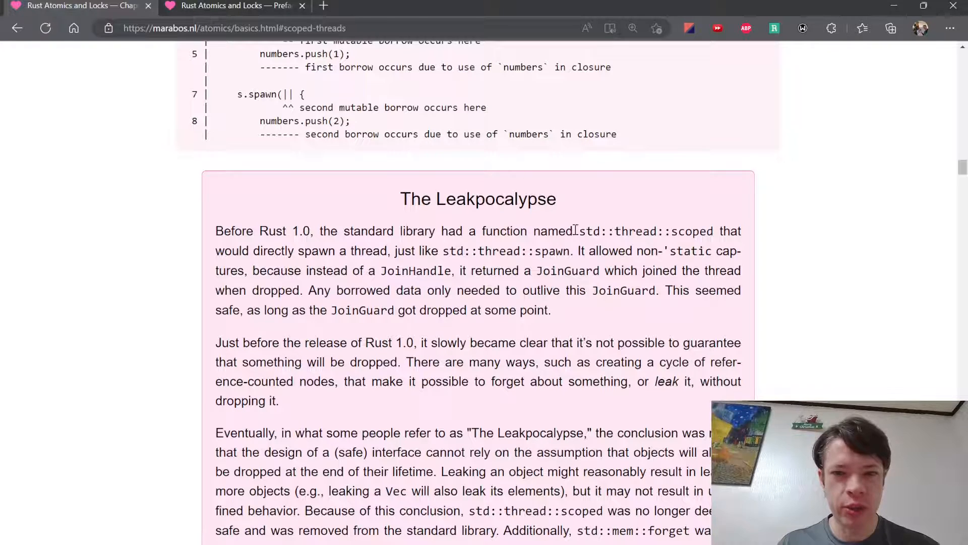
mouse_move(313, 247)
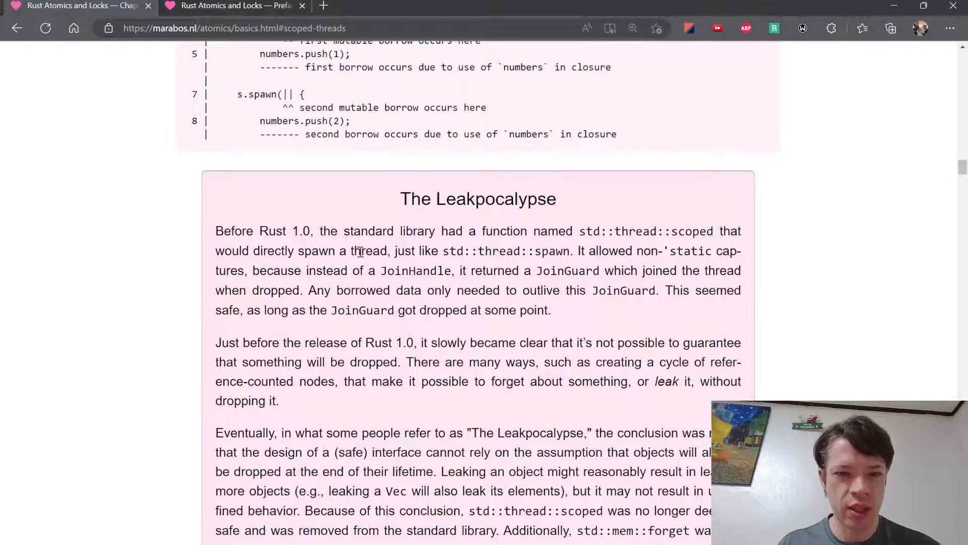
mouse_move(412, 302)
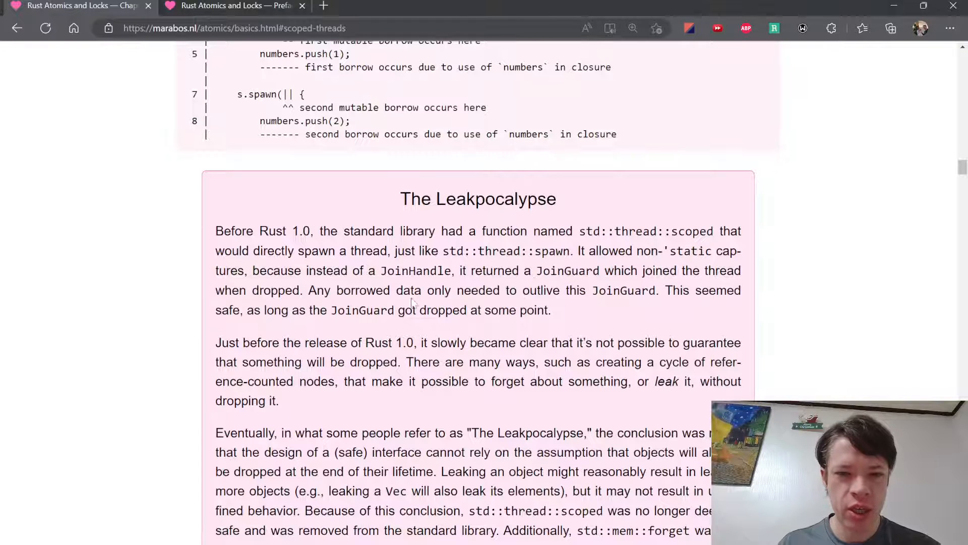
mouse_move(590, 286)
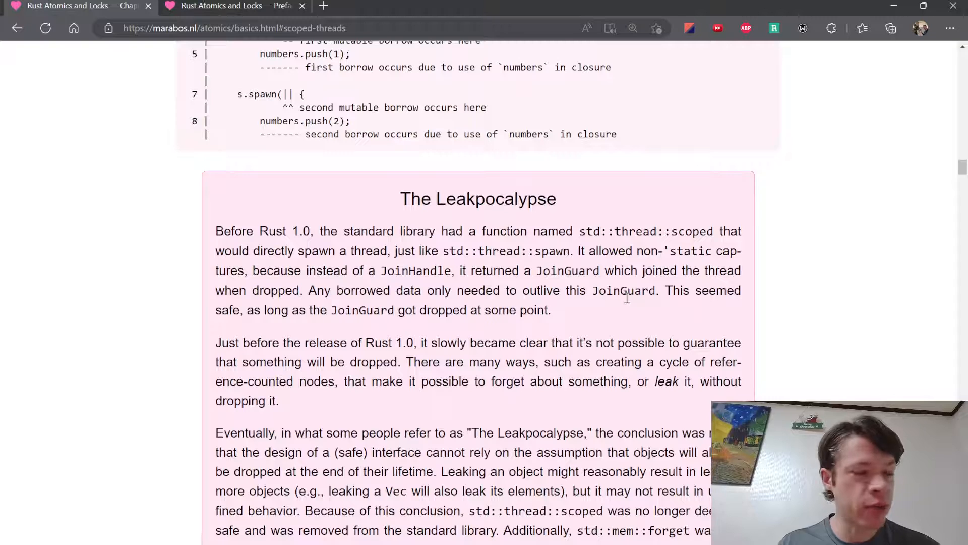
mouse_move(452, 291)
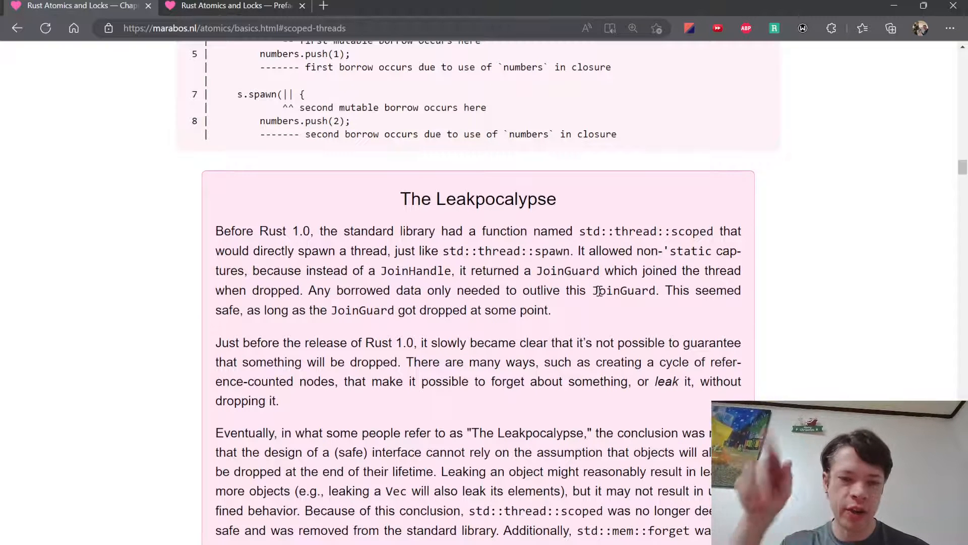
Read The Leakpocalypse sidebar, highlighting the phrases about leaking something and safe interface design
scroll("down", 3)
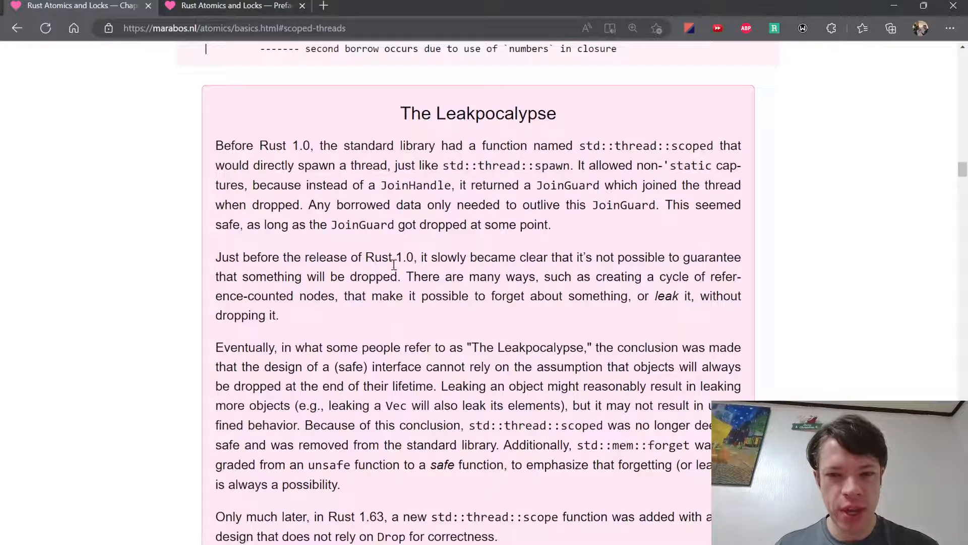
left_click_drag(513, 296, 695, 296)
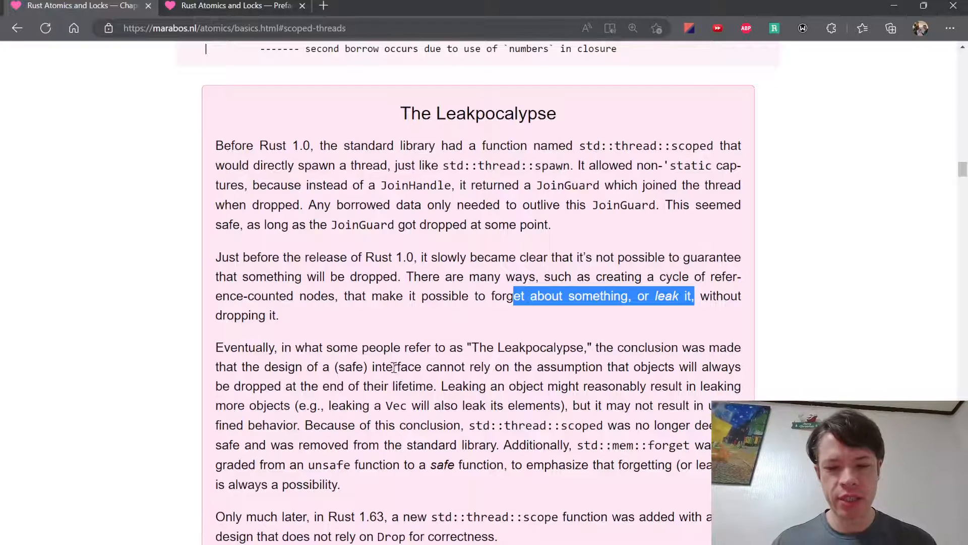
scroll("down", 3)
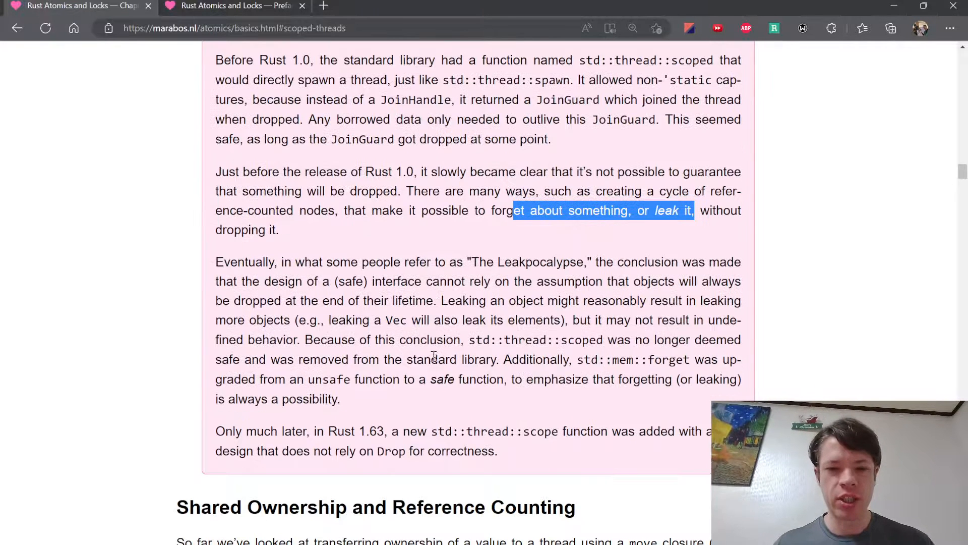
mouse_move(444, 276)
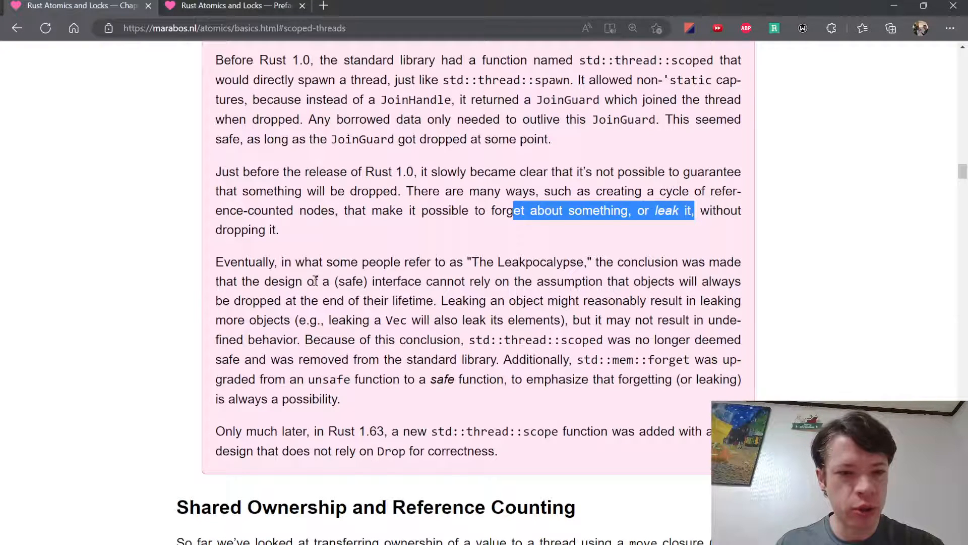
left_click_drag(253, 282, 417, 301)
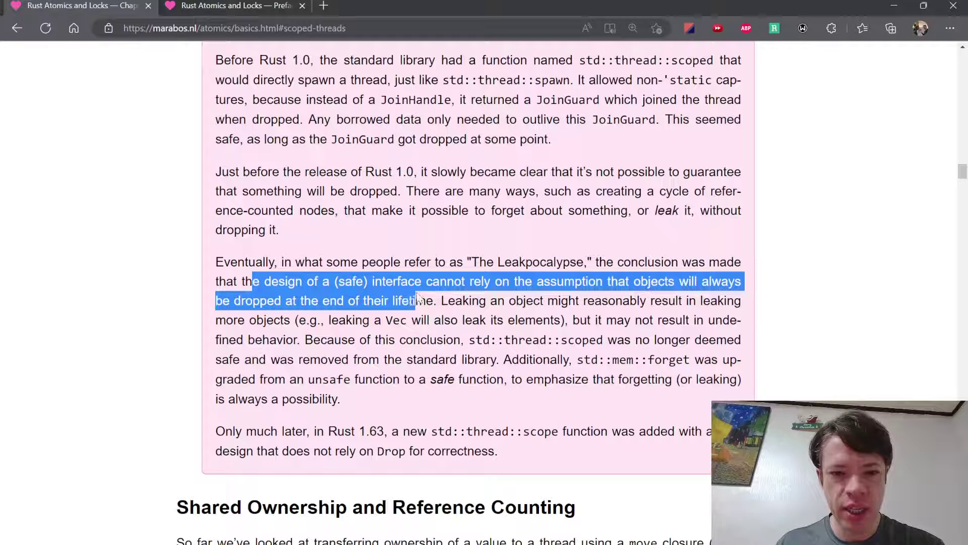
left_click(513, 281)
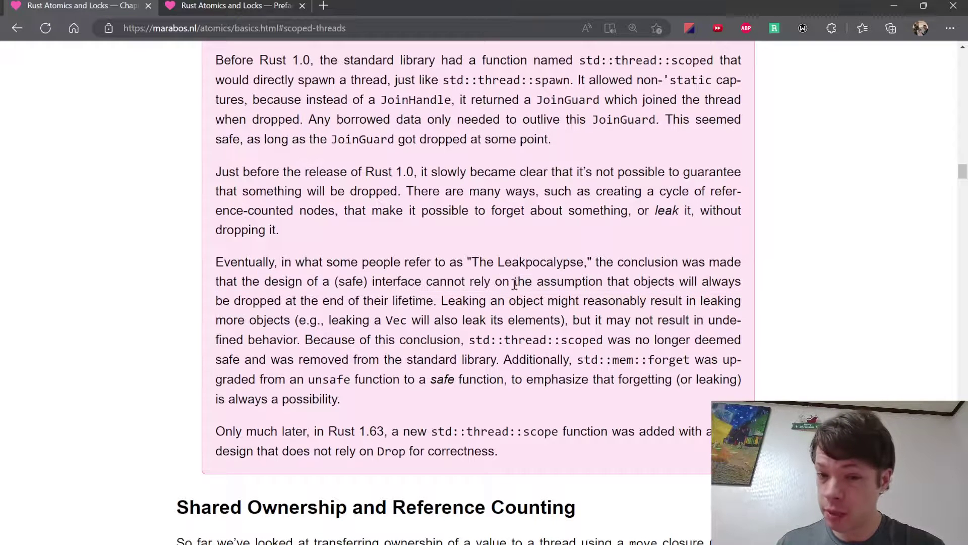
Highlight 'dropped at the end of their lifetime', objects, elements and std::mem::forget, then reach Shared Ownership and Reference Counting
left_click_drag(233, 301, 428, 301)
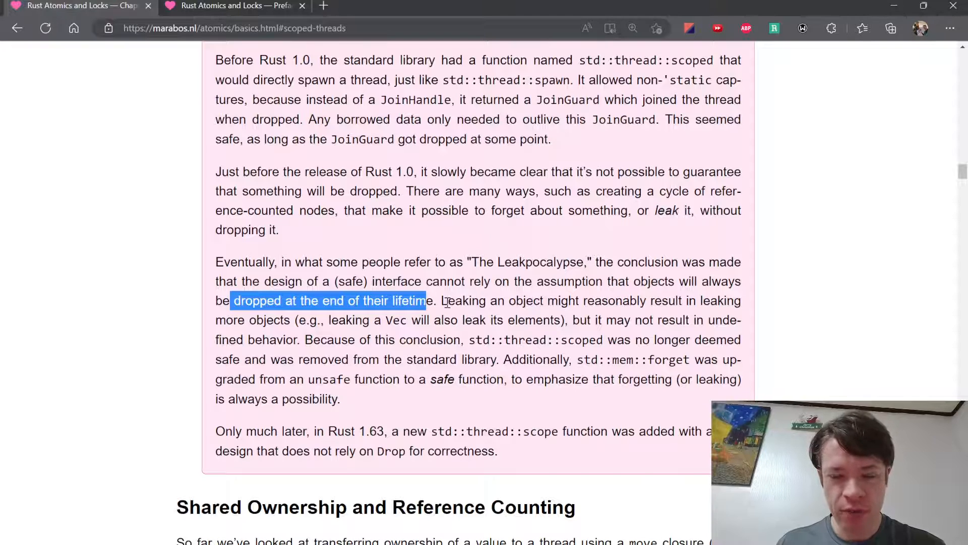
left_click_drag(447, 300, 560, 300)
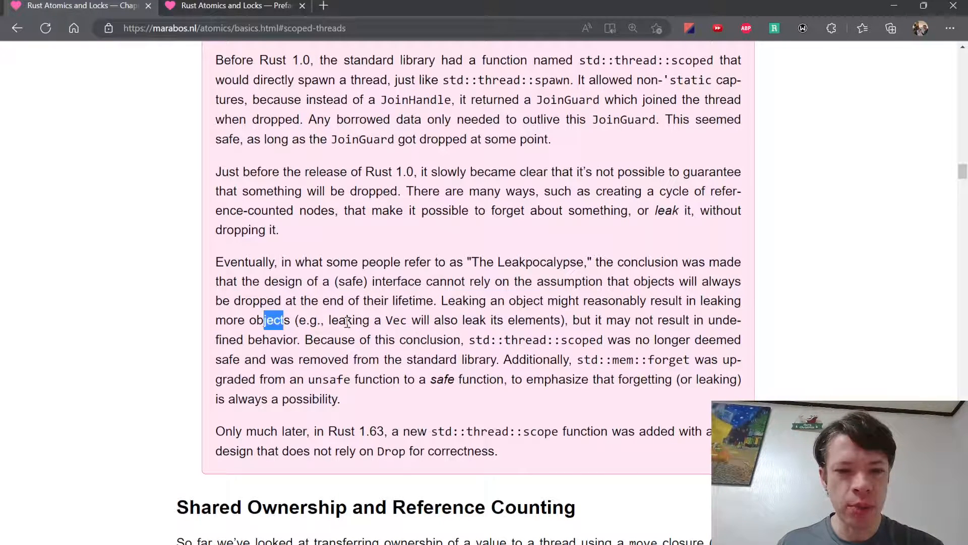
double_click(536, 321)
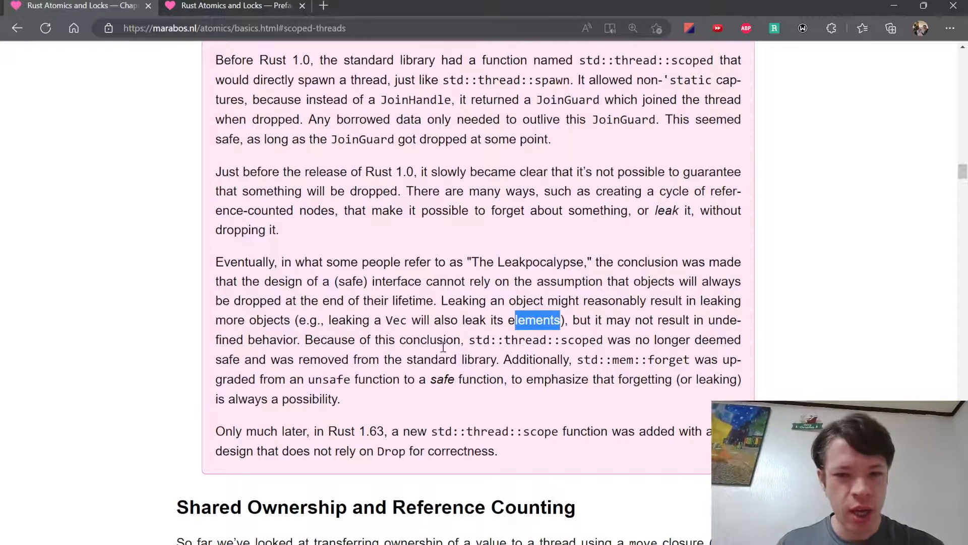
mouse_move(437, 353)
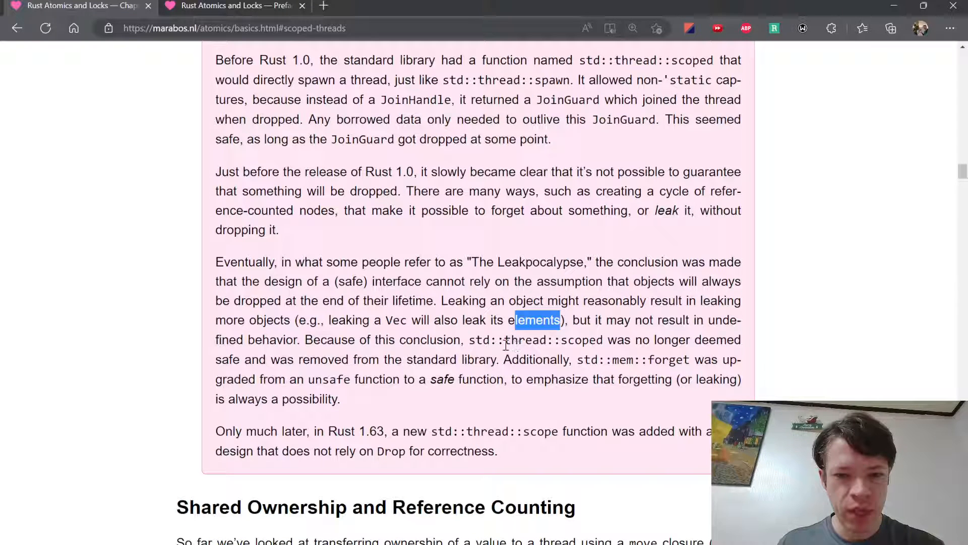
double_click(534, 339)
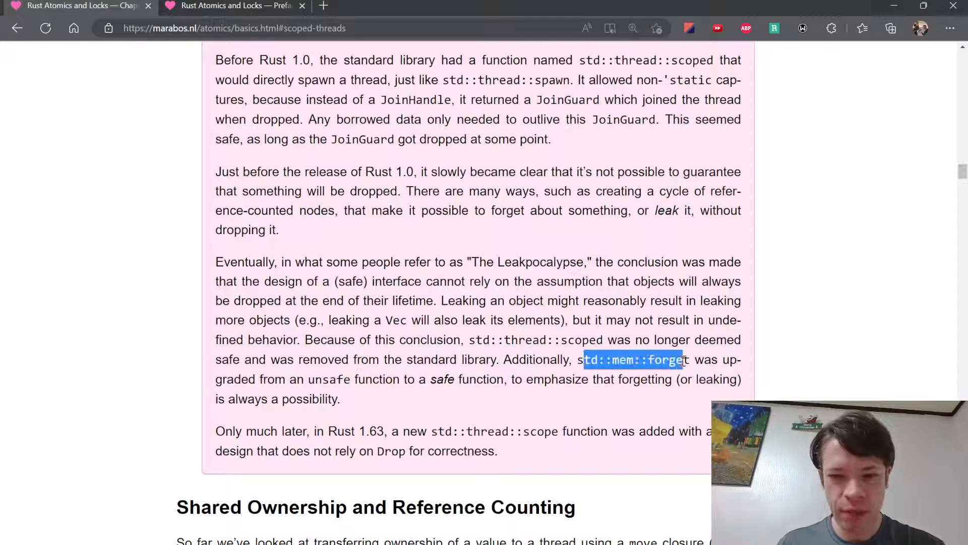
left_click(451, 380)
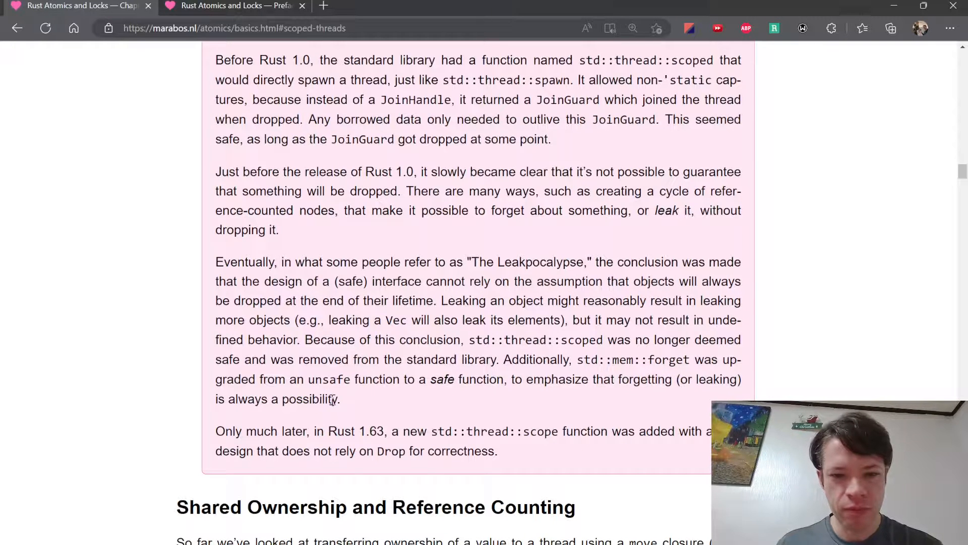
scroll("down", 3)
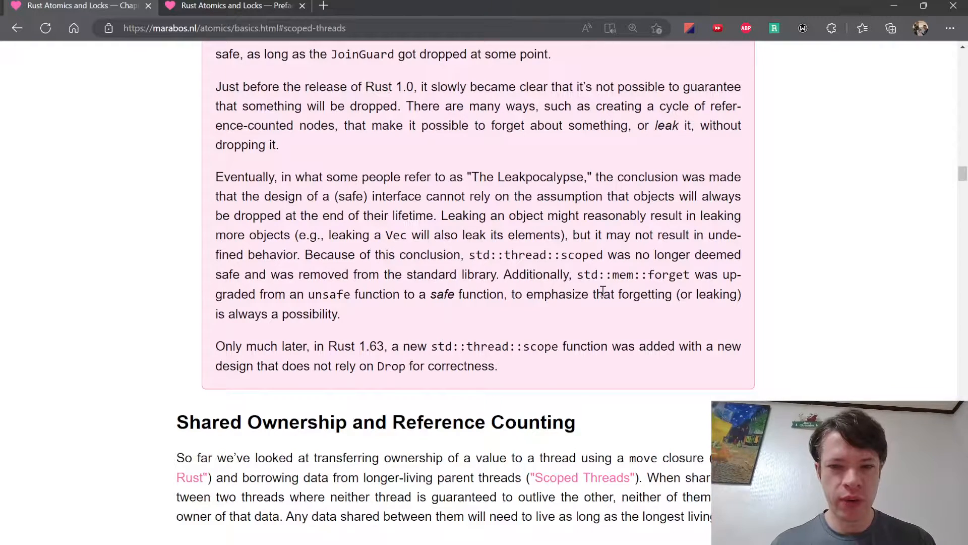
scroll("down", 3)
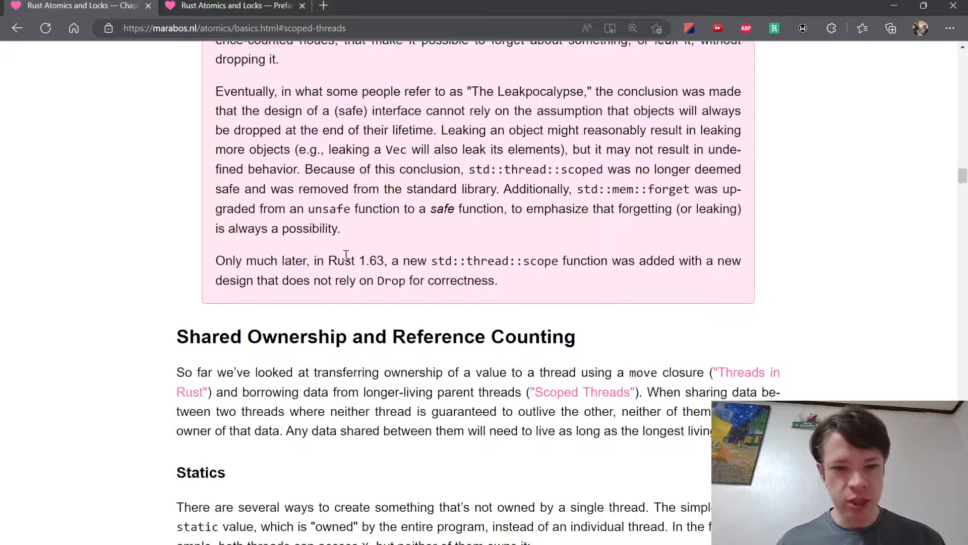
scroll("up", 3)
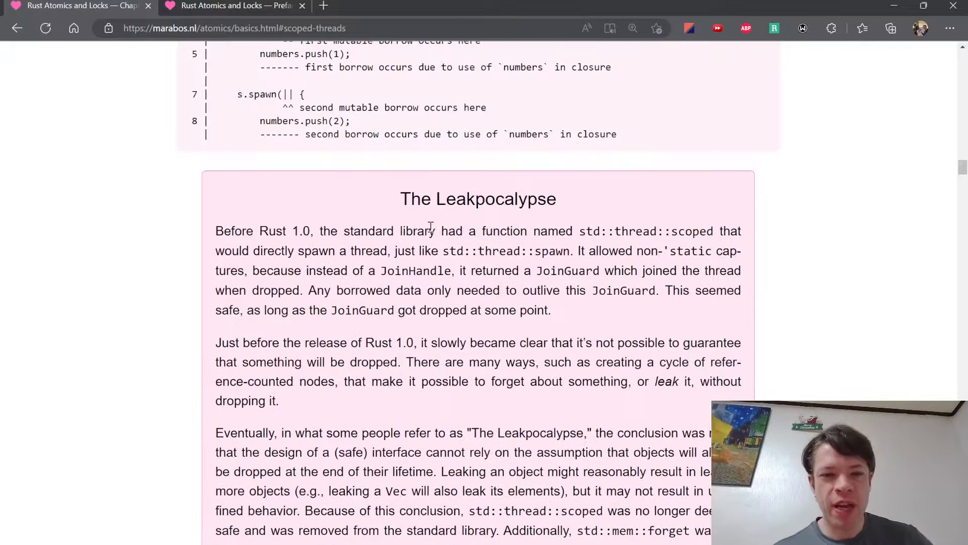
scroll("down", 3)
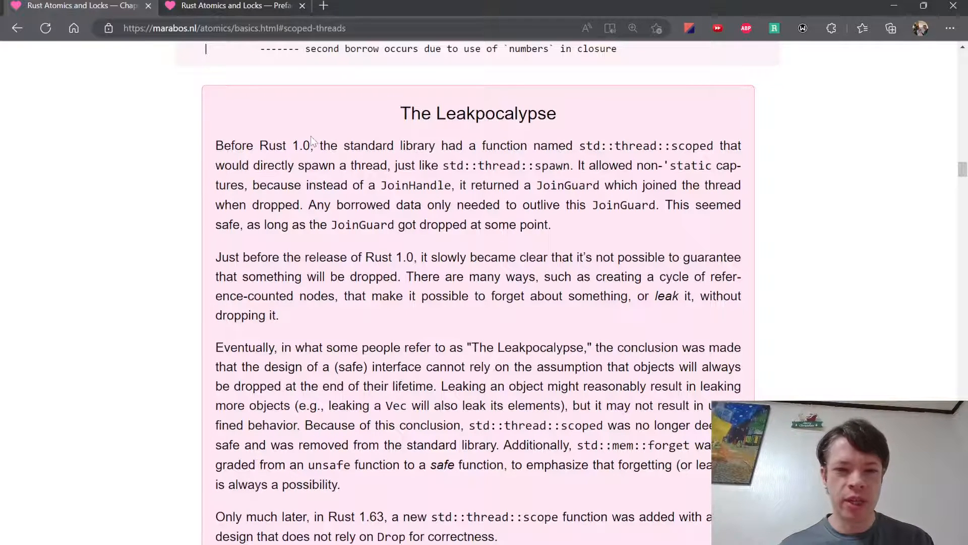
mouse_move(475, 329)
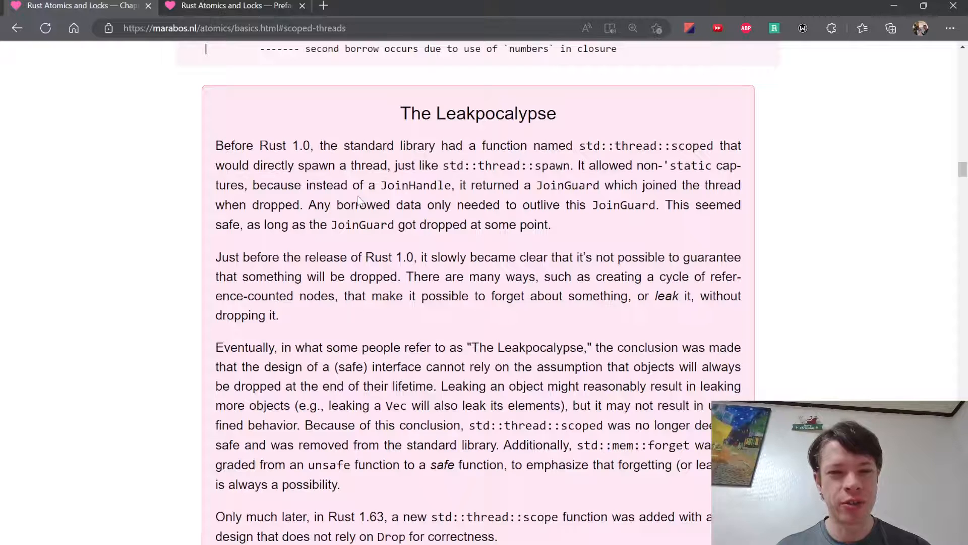
mouse_move(432, 230)
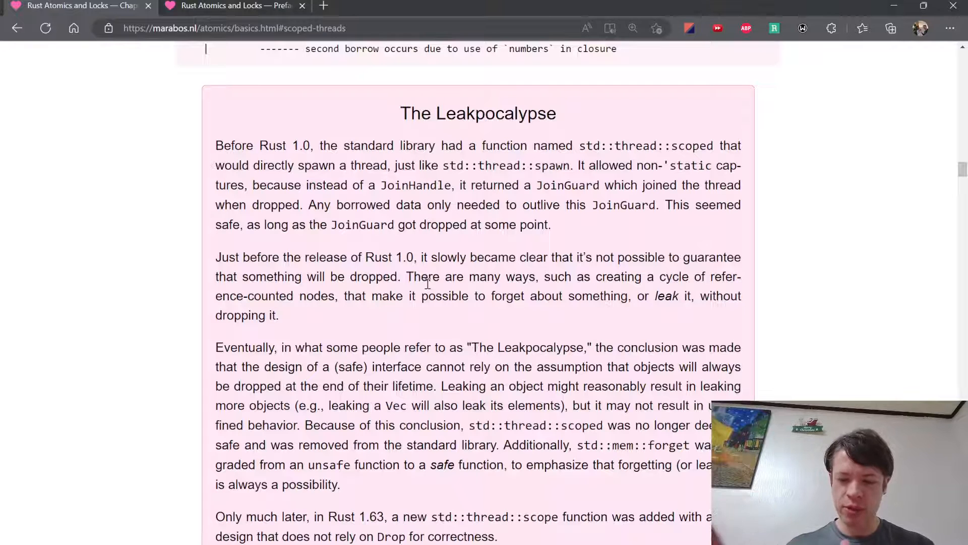
mouse_move(461, 277)
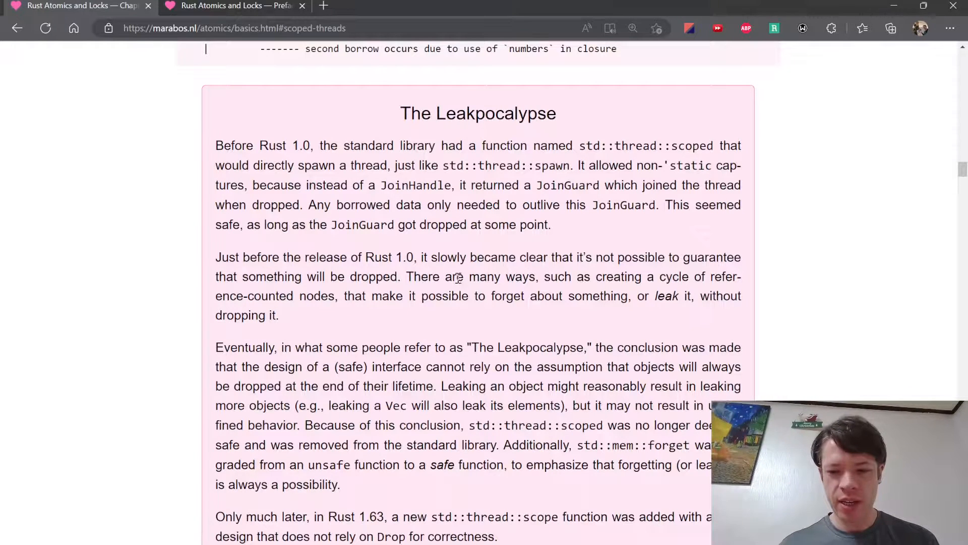
mouse_move(460, 205)
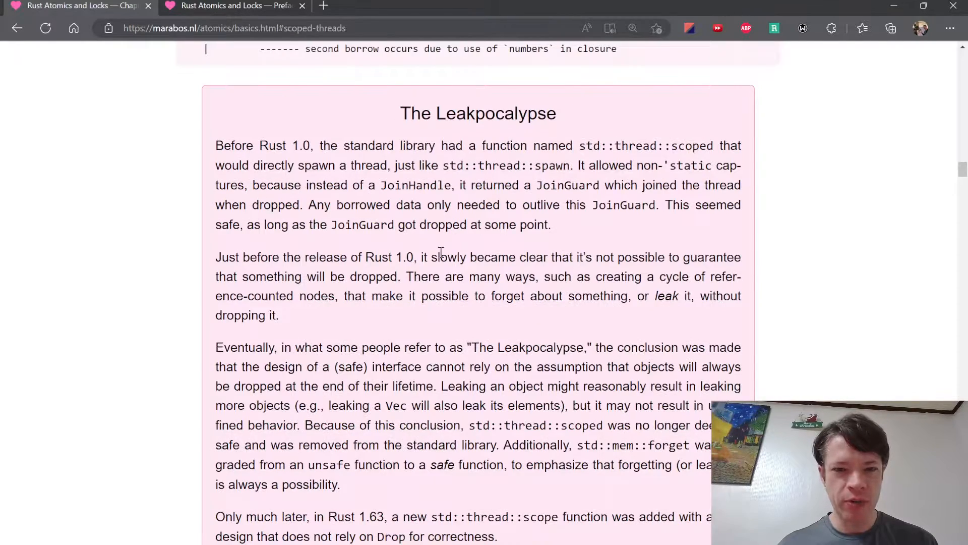
scroll("down", 3)
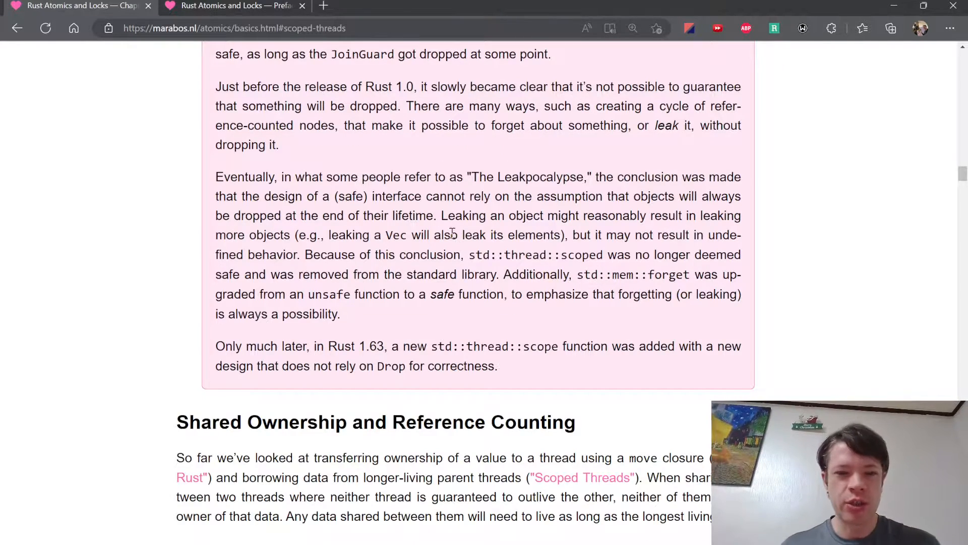
scroll("down", 3)
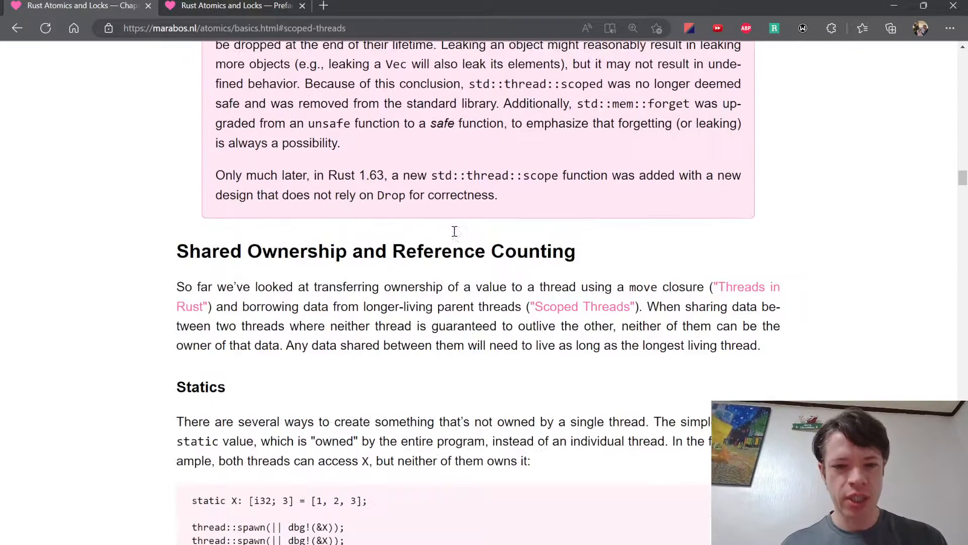